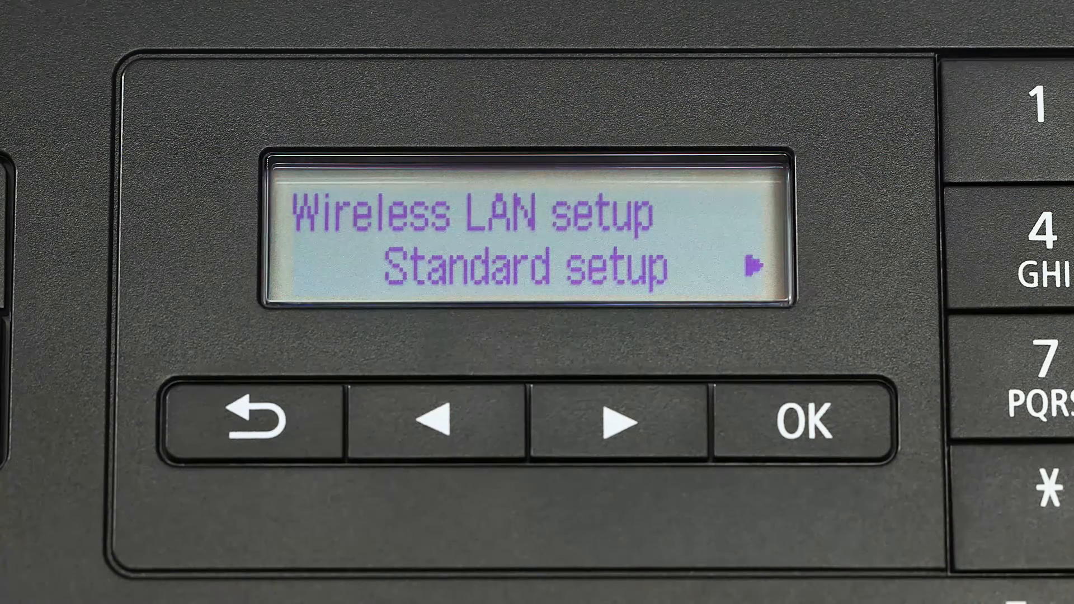
- Start Standard wireless LAN setup on the printer and select myhomenetwork as the access point
click(800, 418)
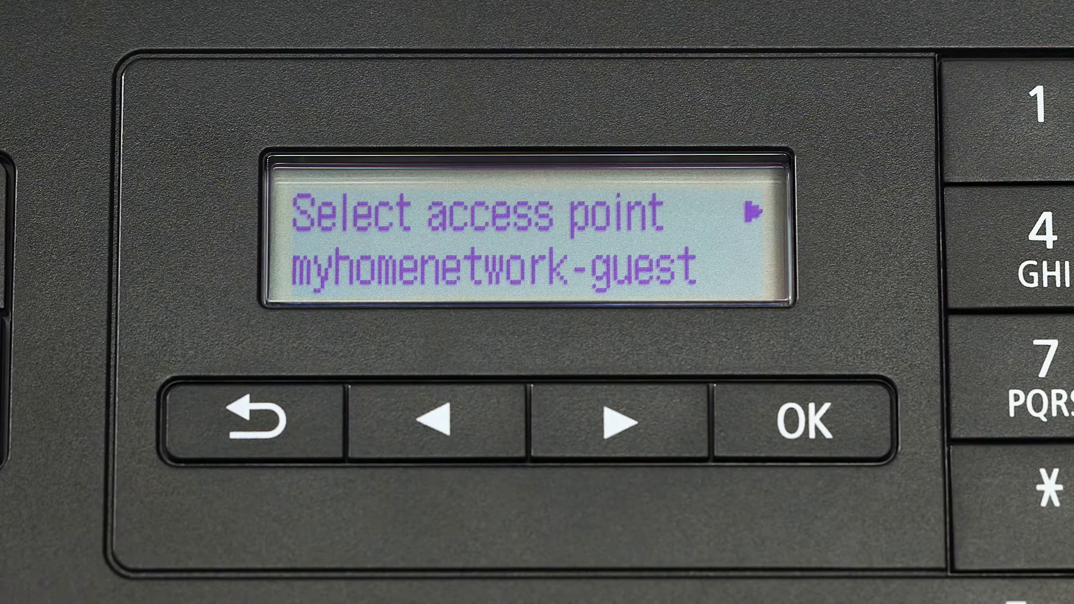
click(445, 416)
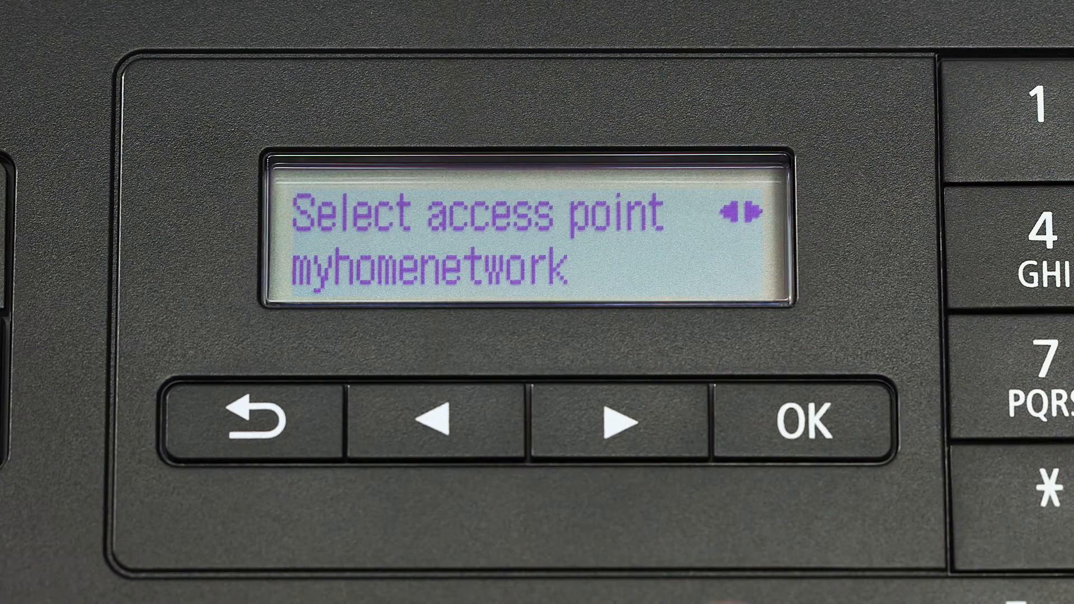
click(803, 416)
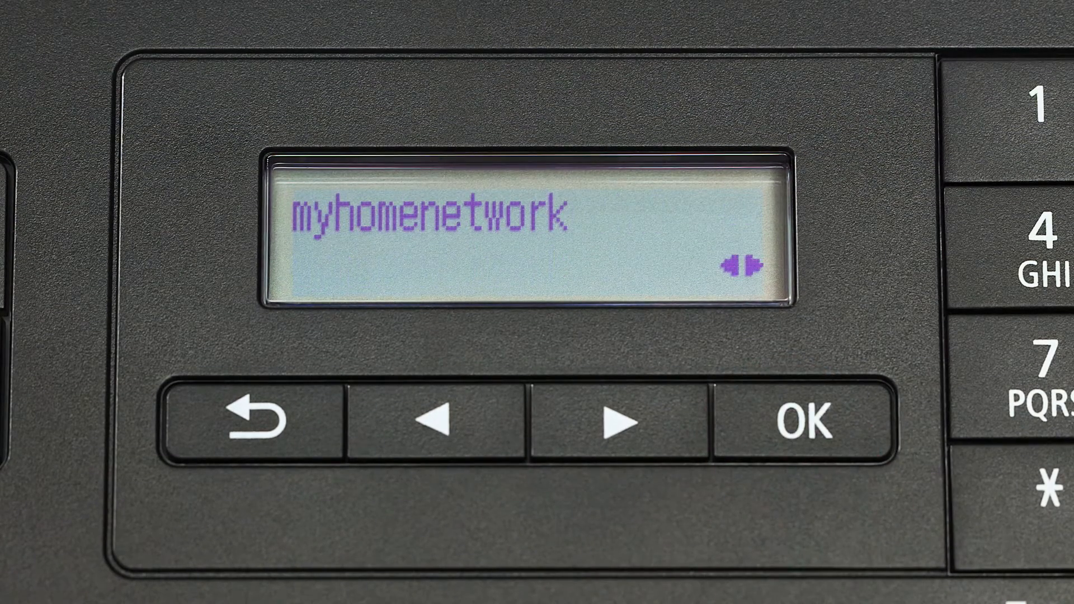
click(803, 417)
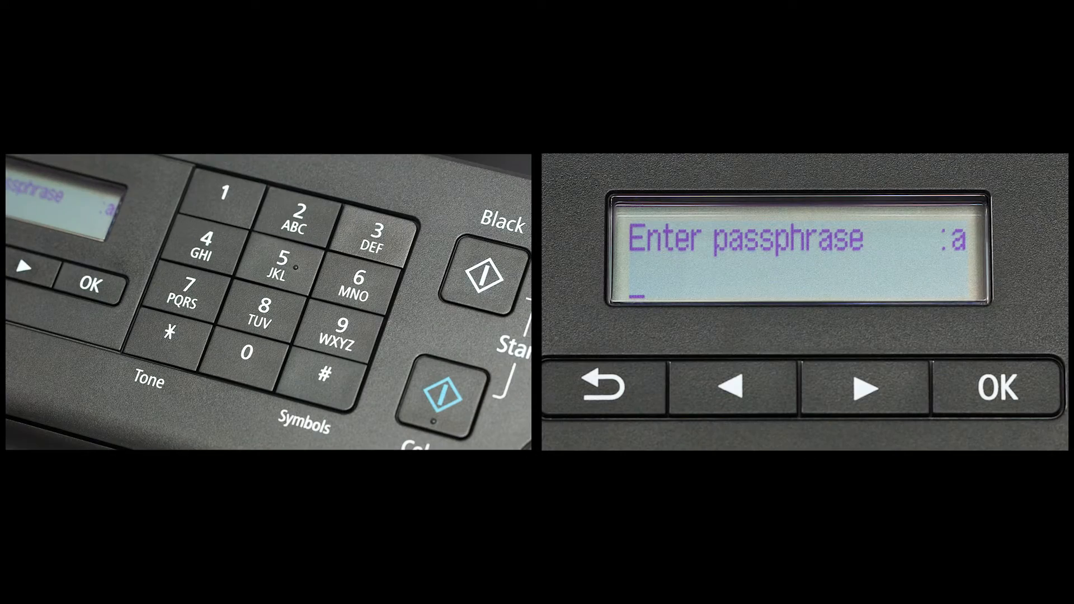
- Begin keying in the myhomenetwork passphrase on the printer's keypad
click(167, 334)
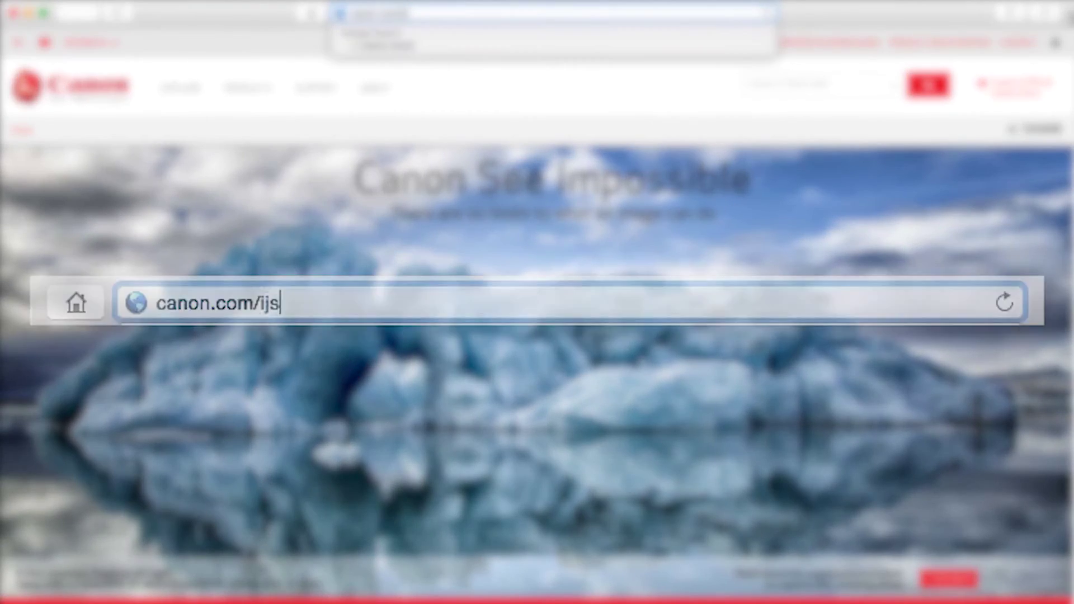
- Load canon.com/ijsetup, choose U.S.A. as the region, and select the PIXMA MX532
text(etup)
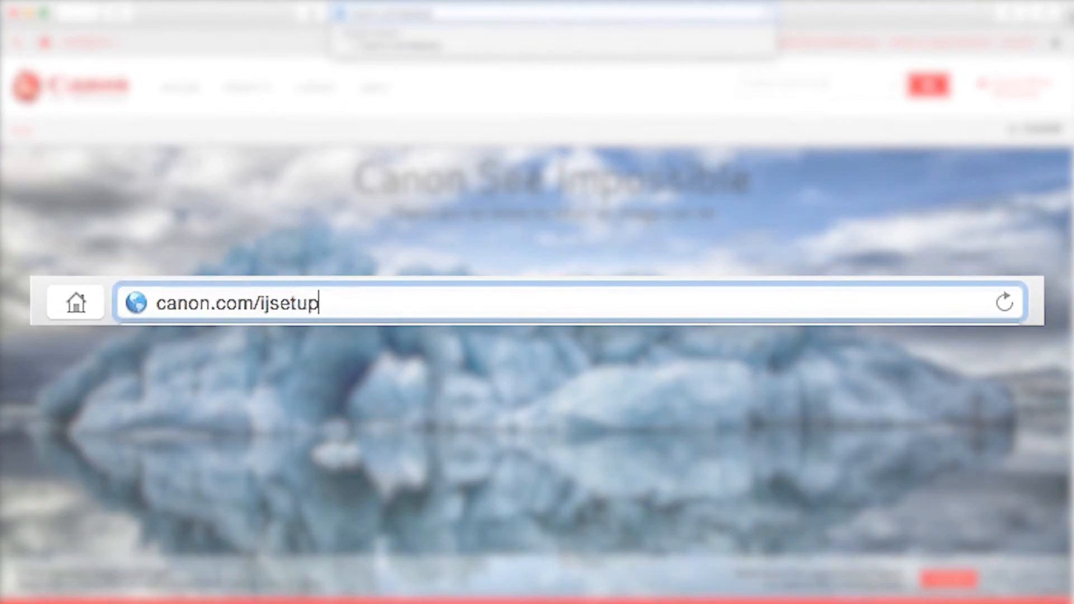
key(Return)
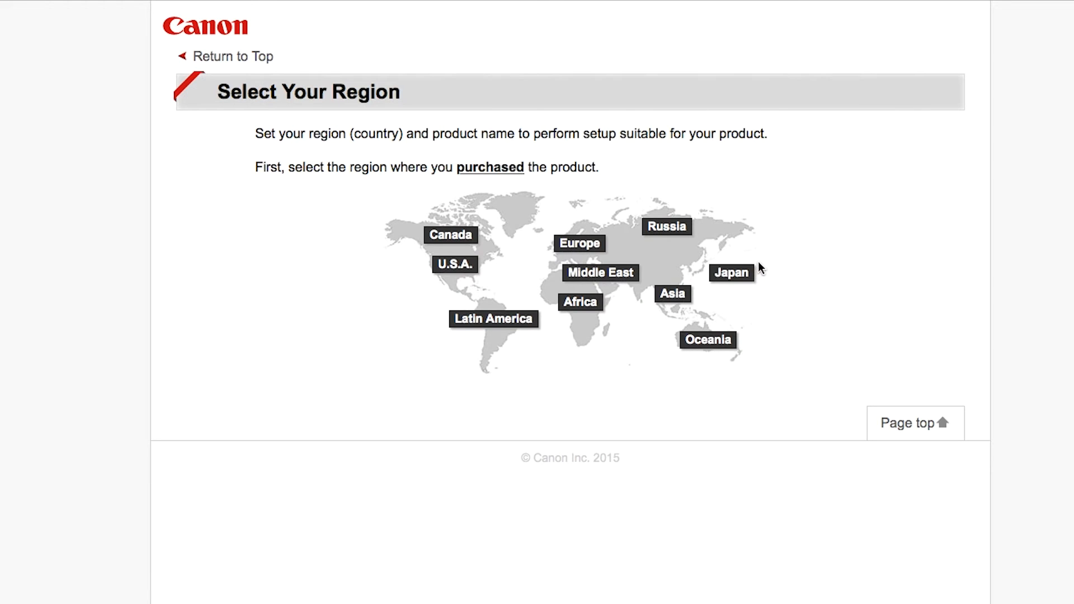
mouse_move(675, 256)
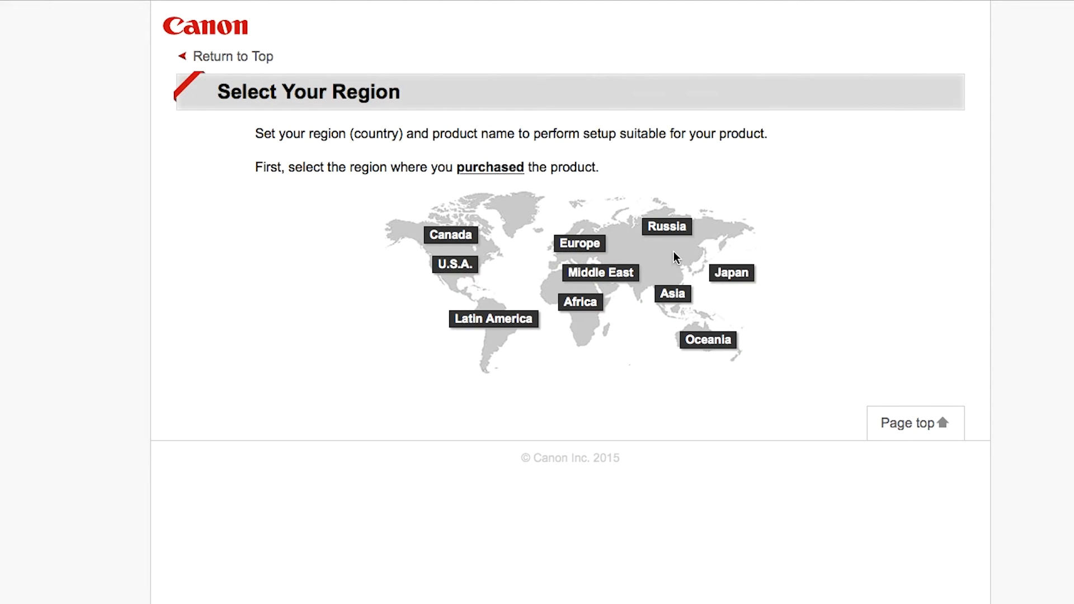
mouse_move(455, 265)
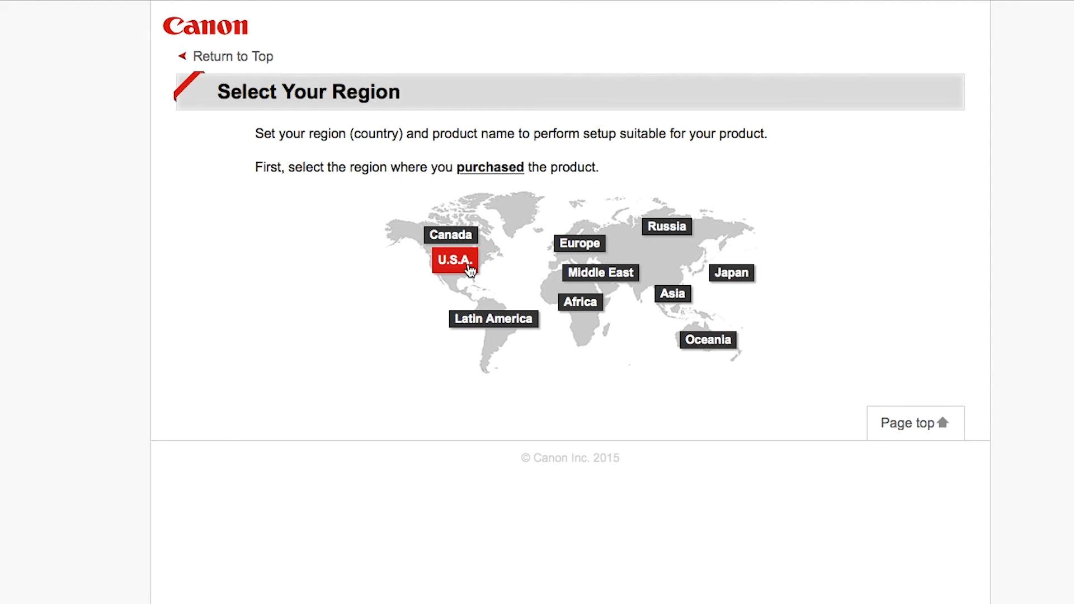
click(453, 262)
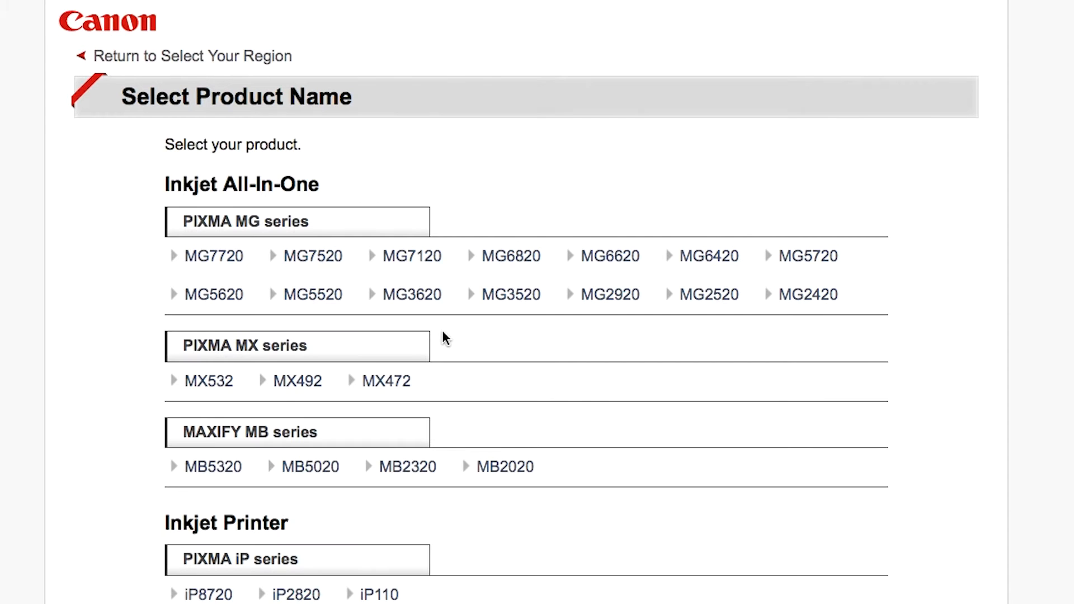
mouse_move(247, 376)
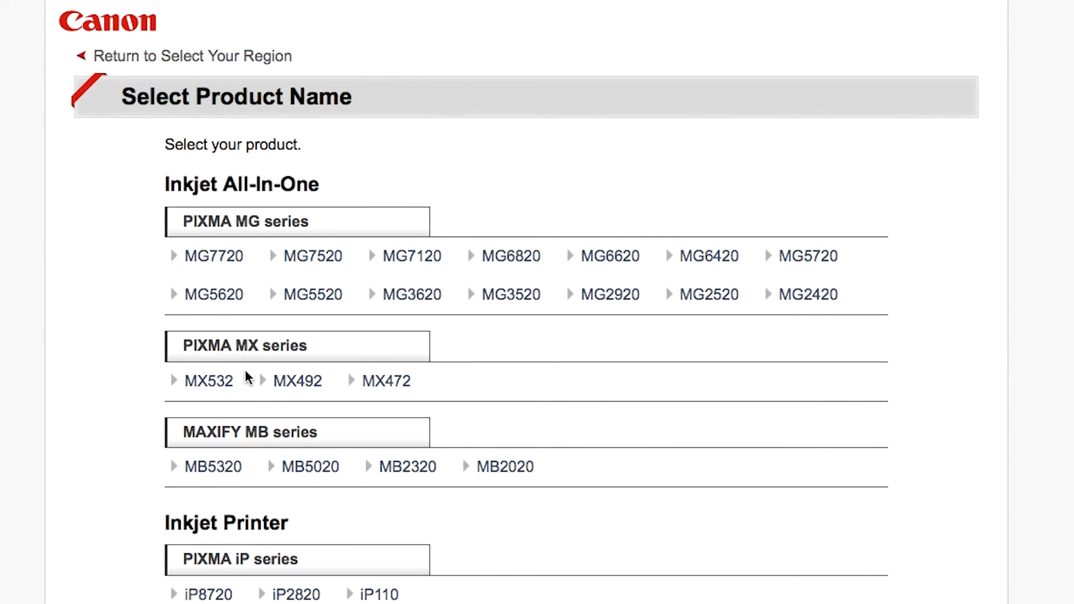
click(207, 381)
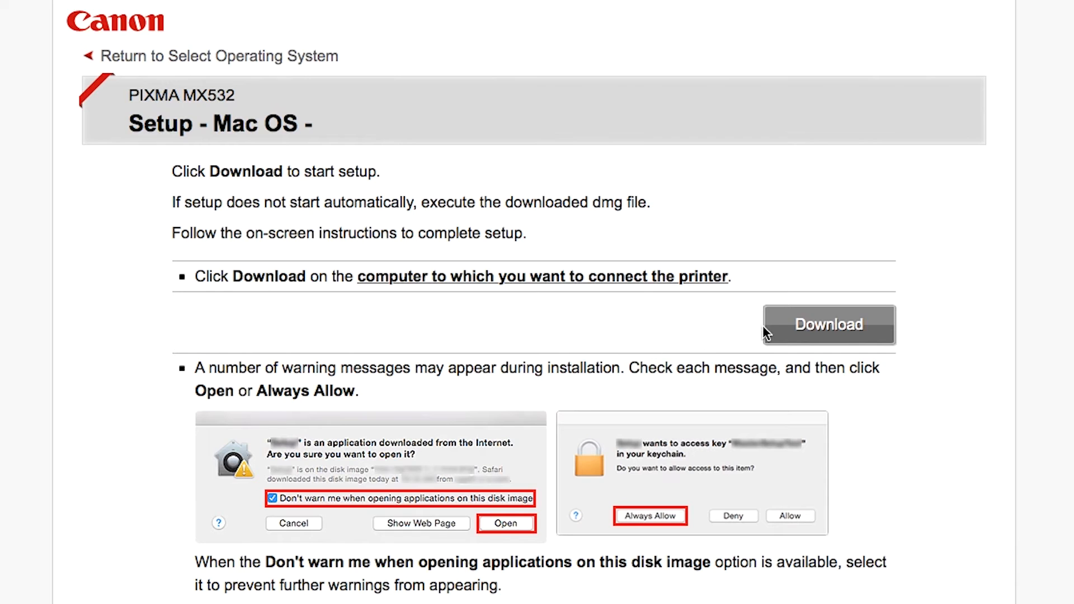
mouse_move(795, 333)
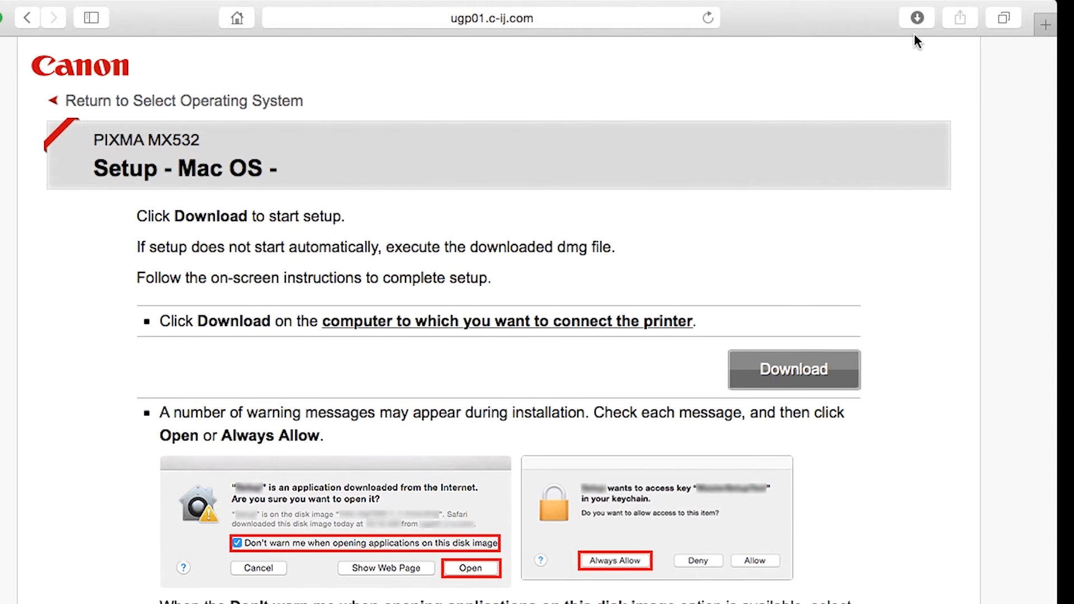
- Open the downloaded MX532 setup package and launch Setup from the disk image
click(916, 17)
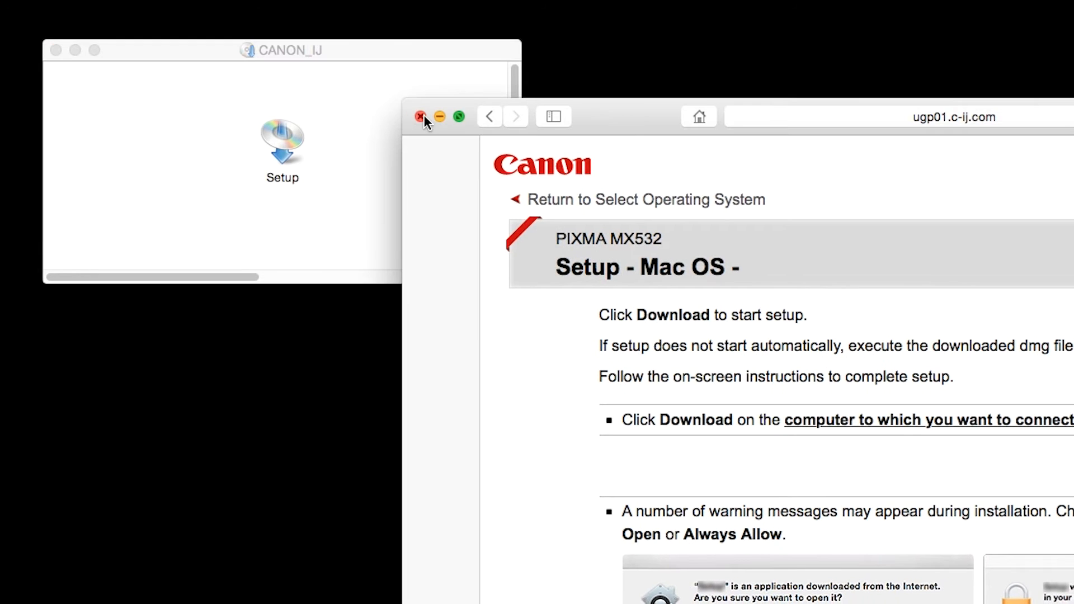
double_click(282, 144)
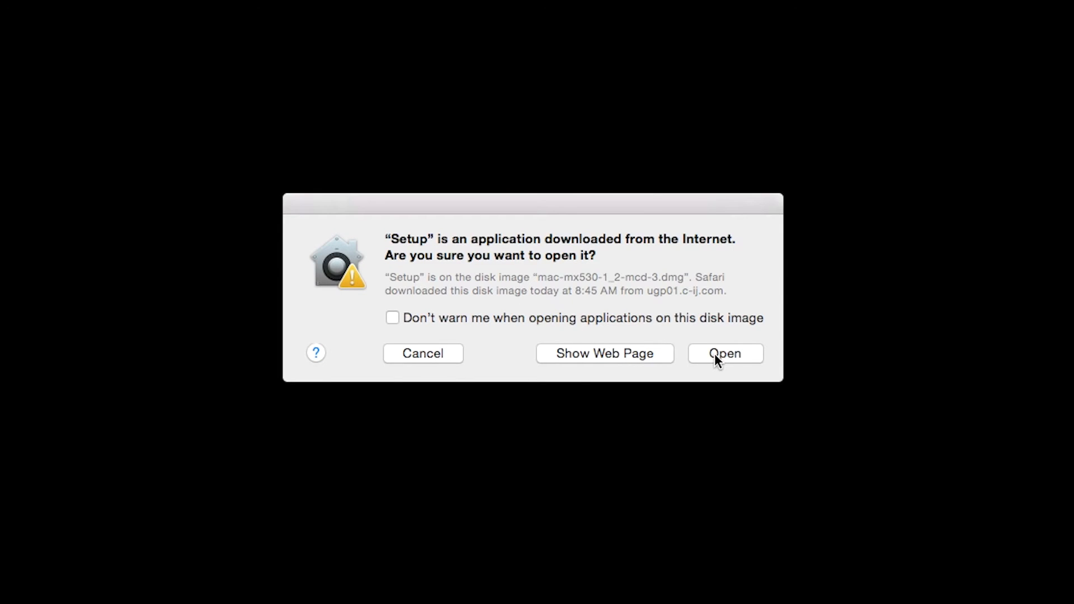
click(724, 354)
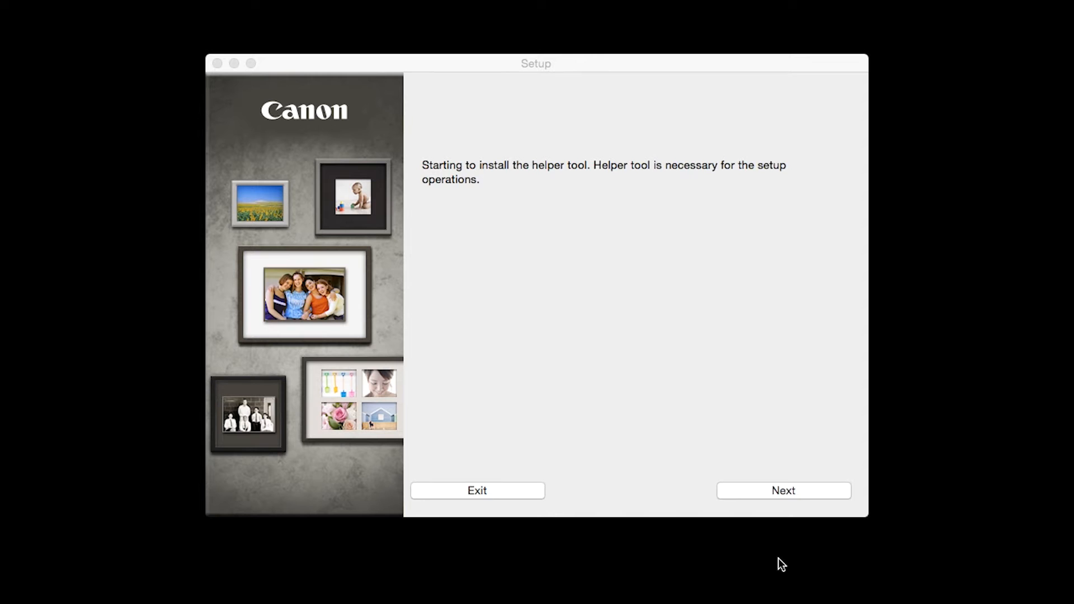
click(783, 490)
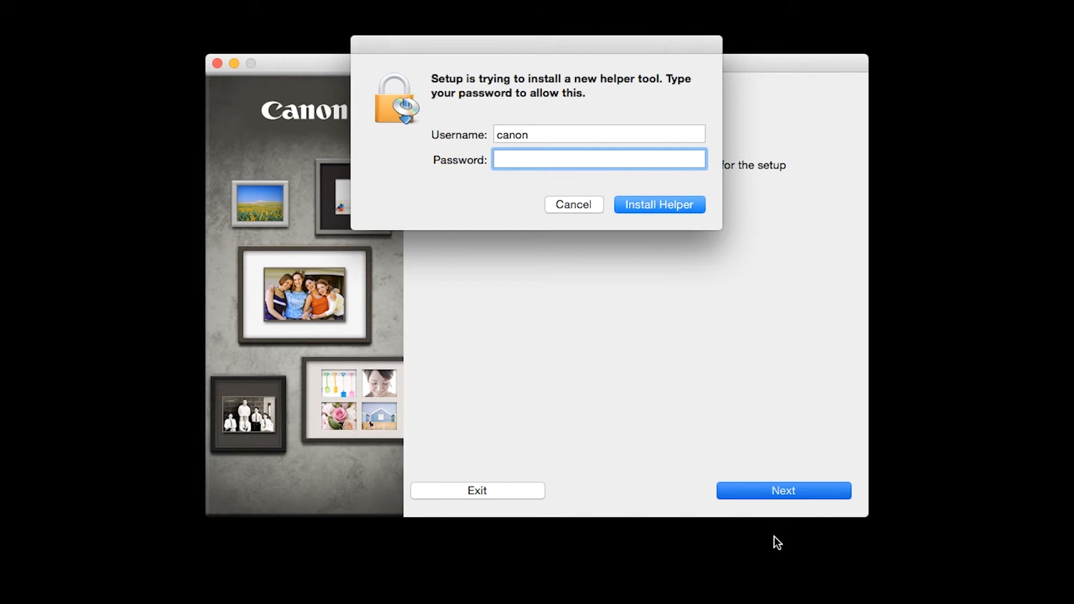
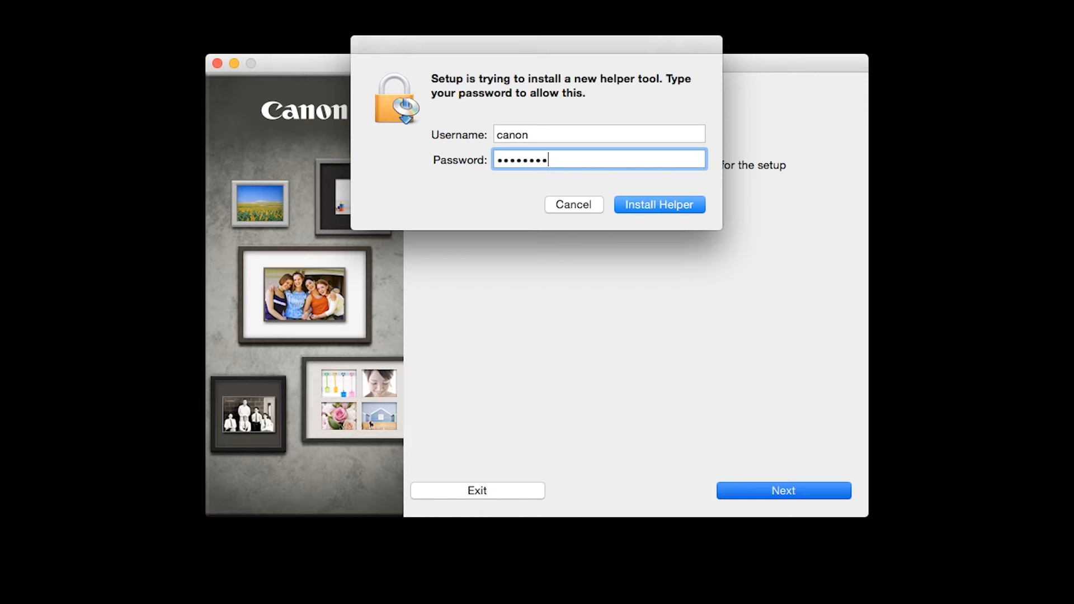
mouse_move(676, 209)
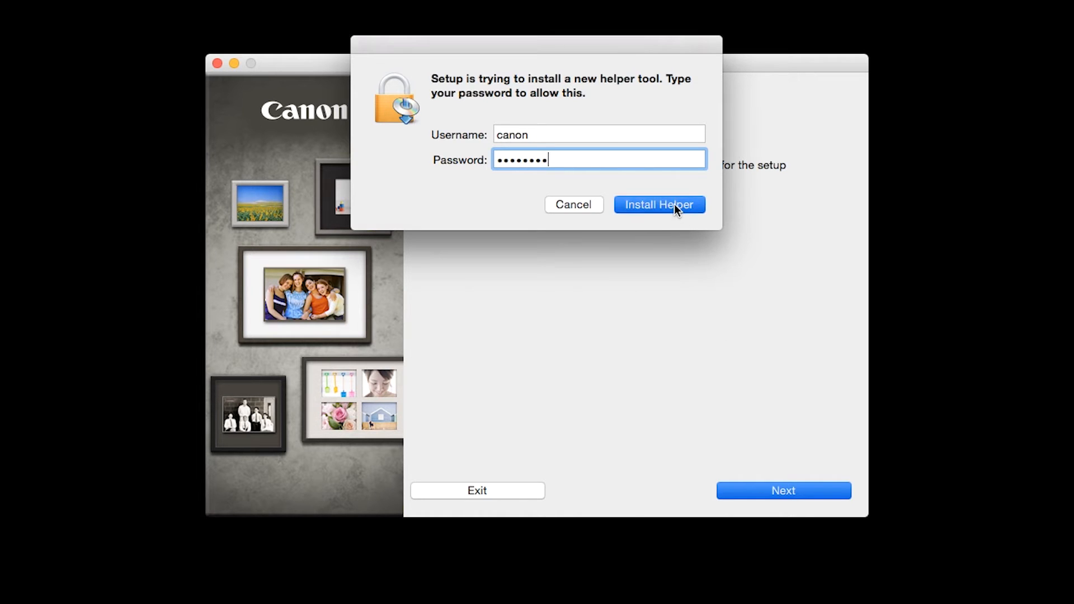
click(659, 204)
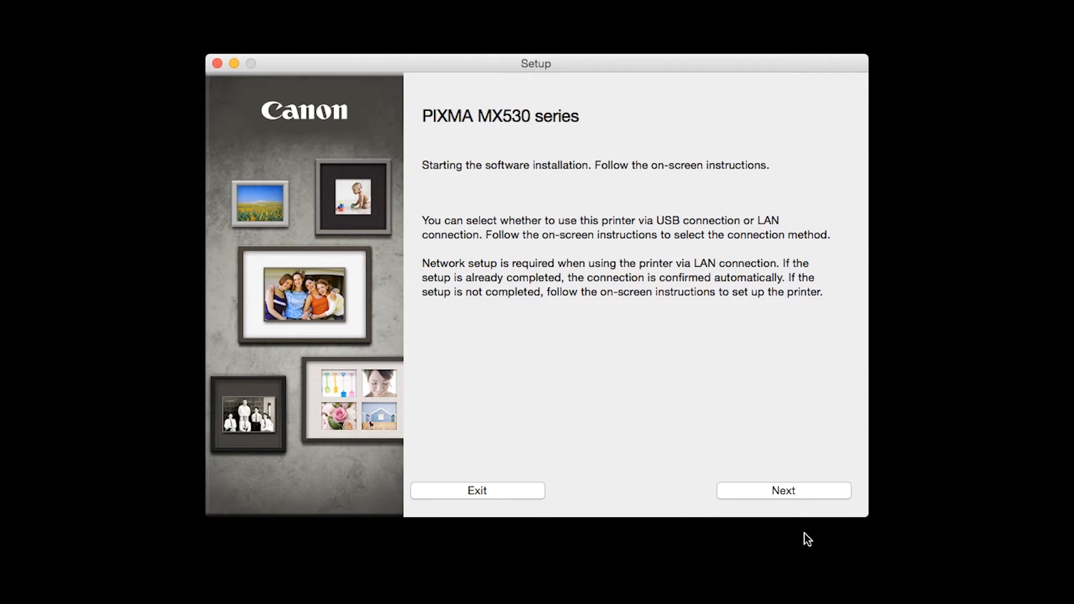
click(782, 491)
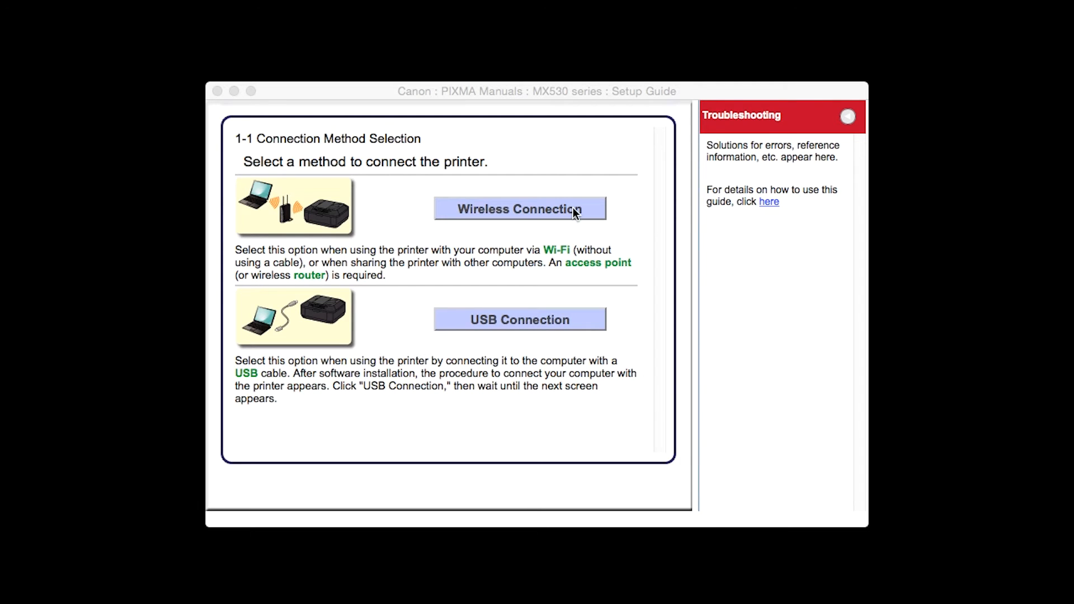
- Choose Wireless Connection, continue with software-only installation, and set residence to USA, United States
click(519, 208)
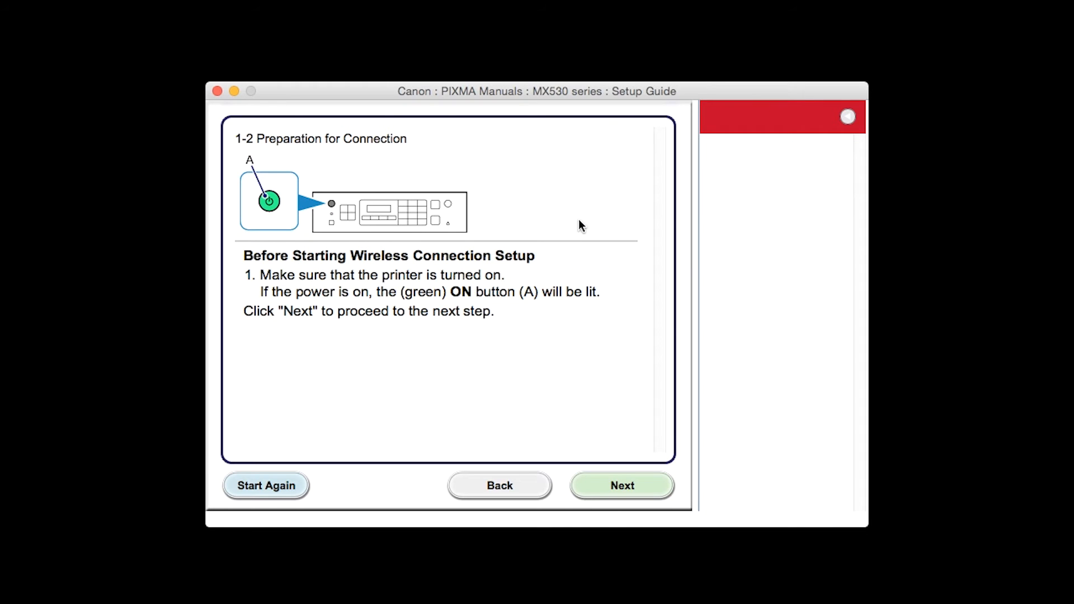
mouse_move(658, 586)
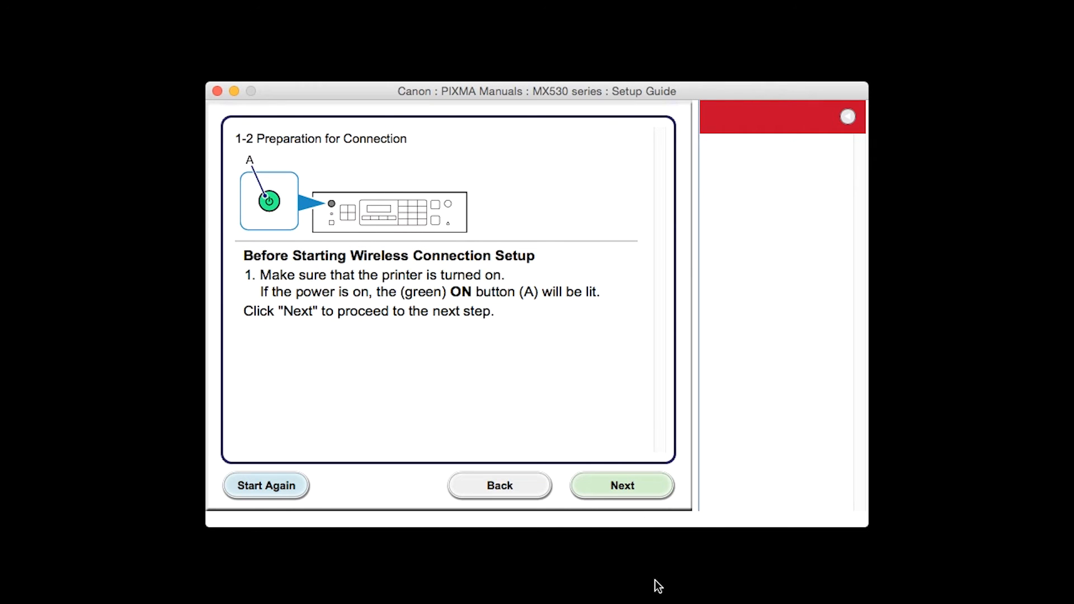
mouse_move(644, 526)
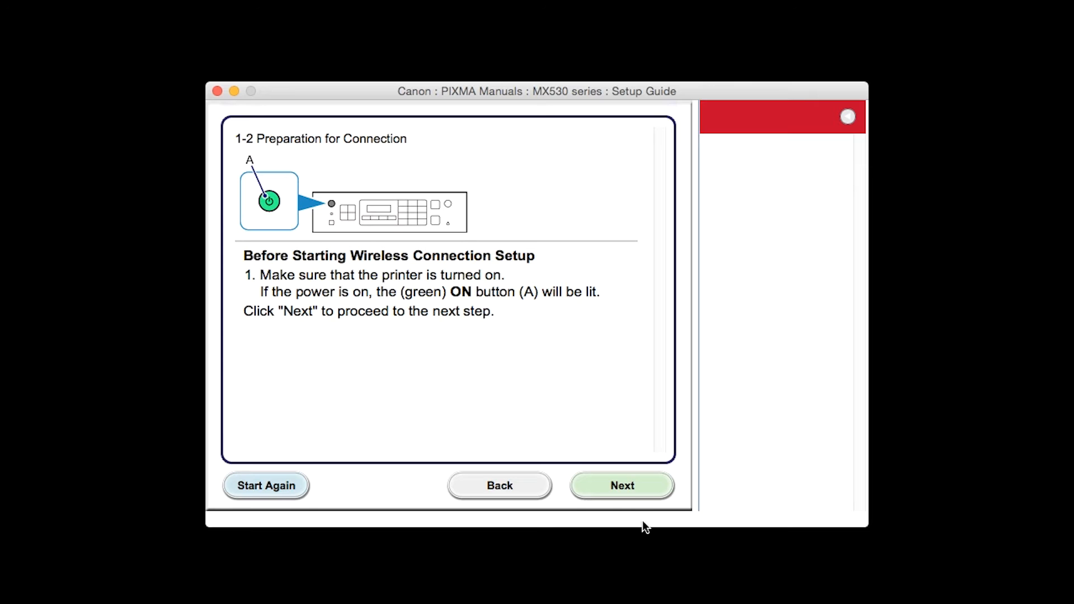
click(621, 485)
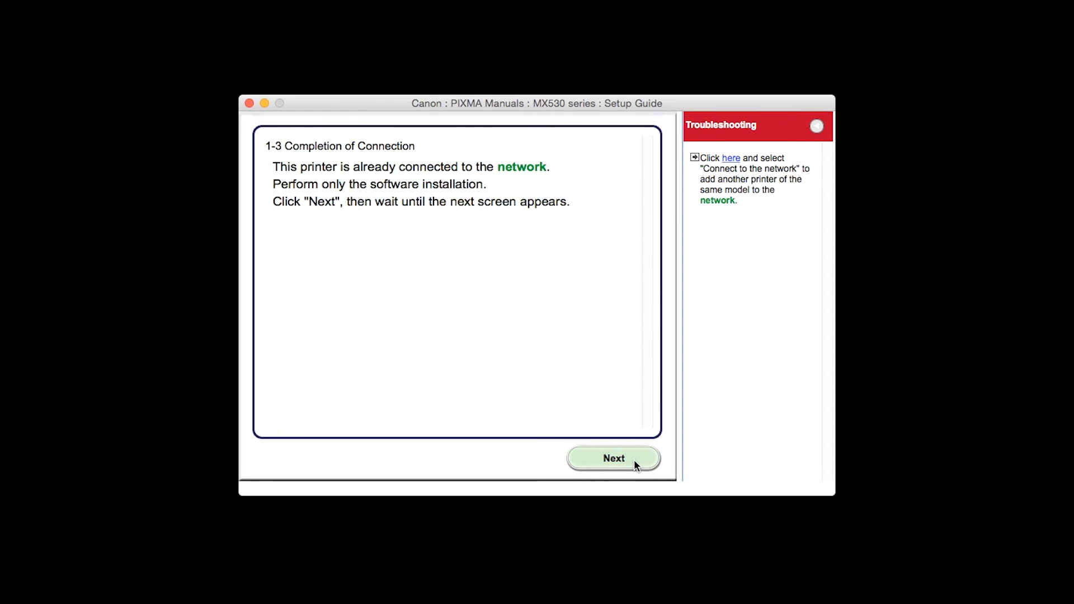
mouse_move(613, 458)
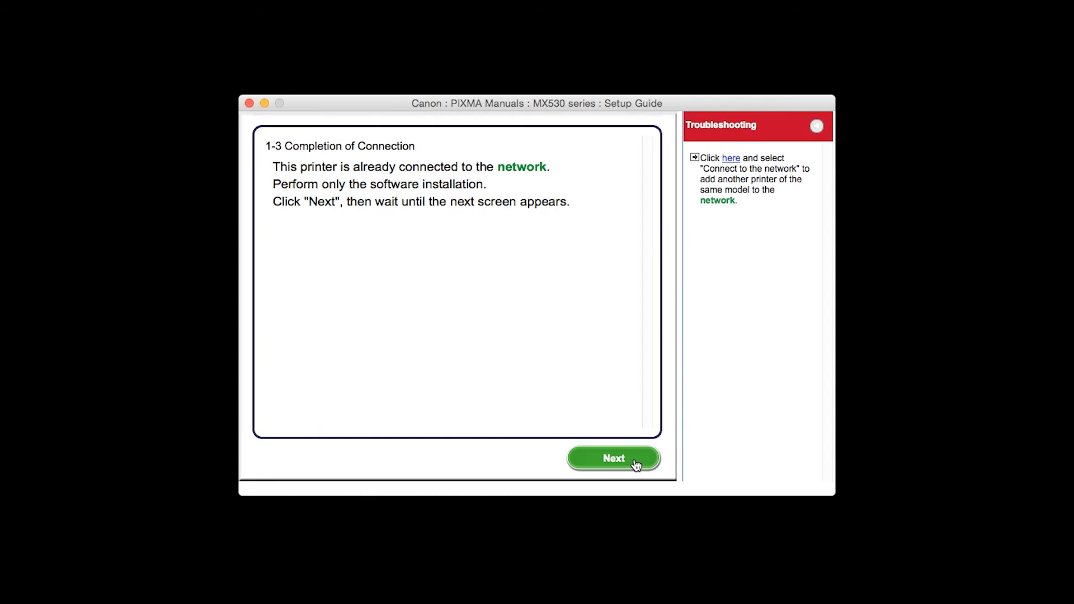
click(613, 458)
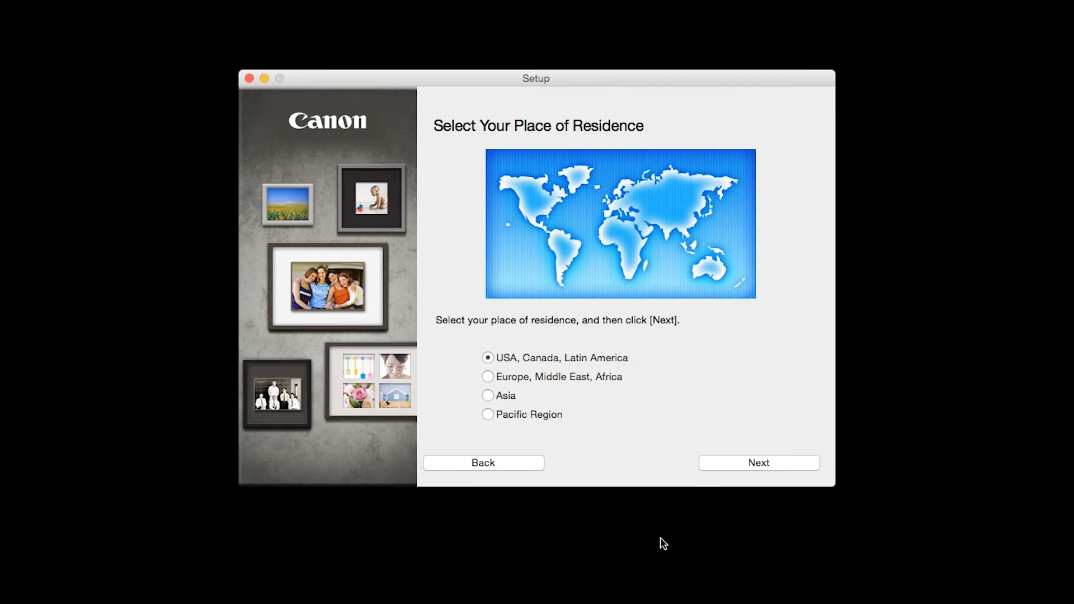
click(758, 462)
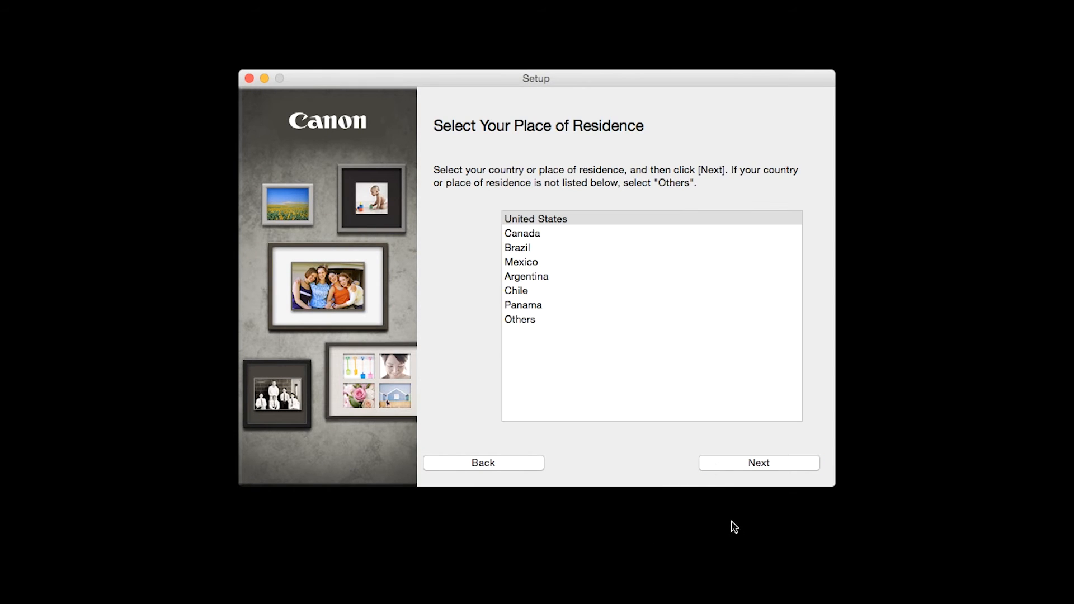
click(757, 462)
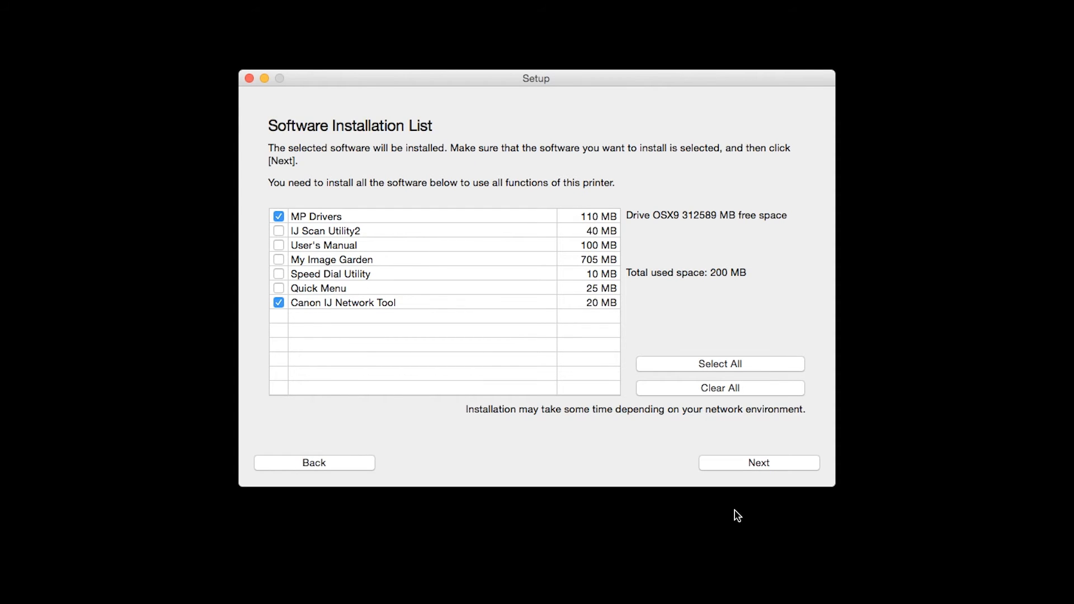
mouse_move(327, 254)
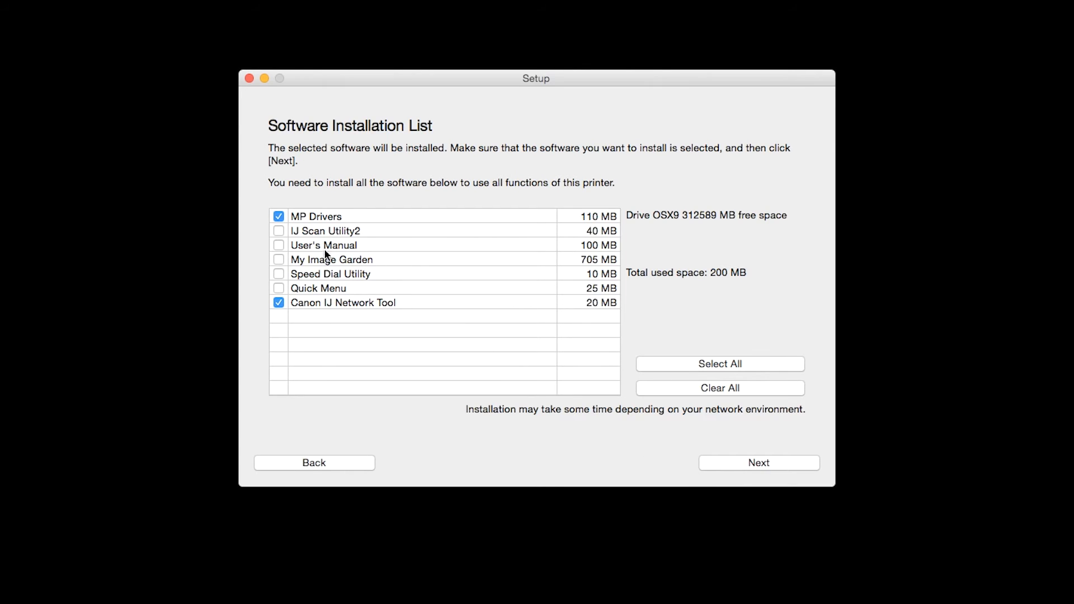
- Select IJ Scan Utility2 and all other software components, then accept the license agreement
click(279, 230)
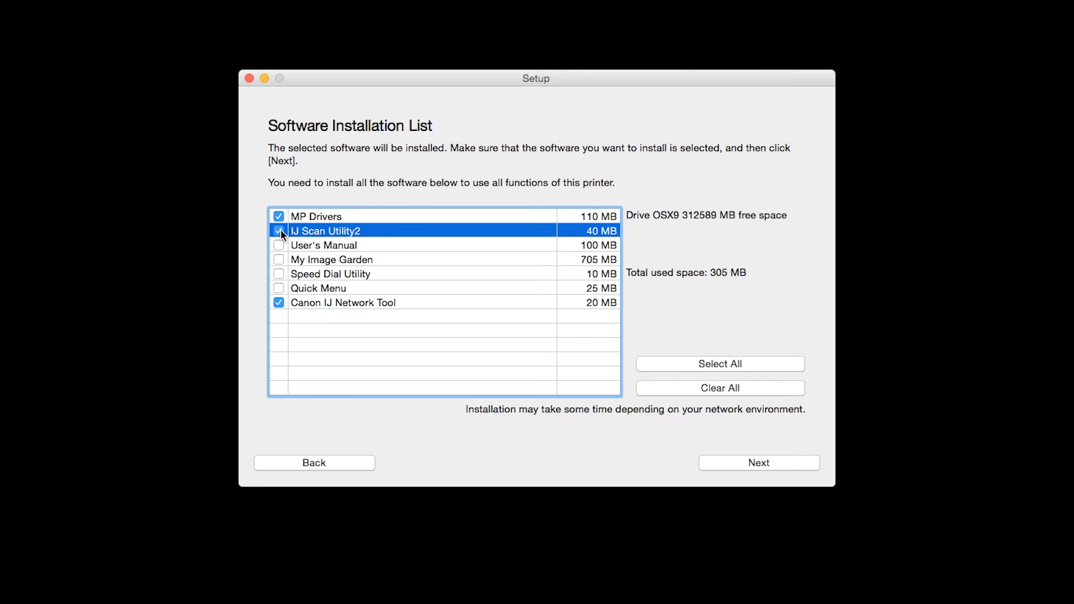
click(278, 230)
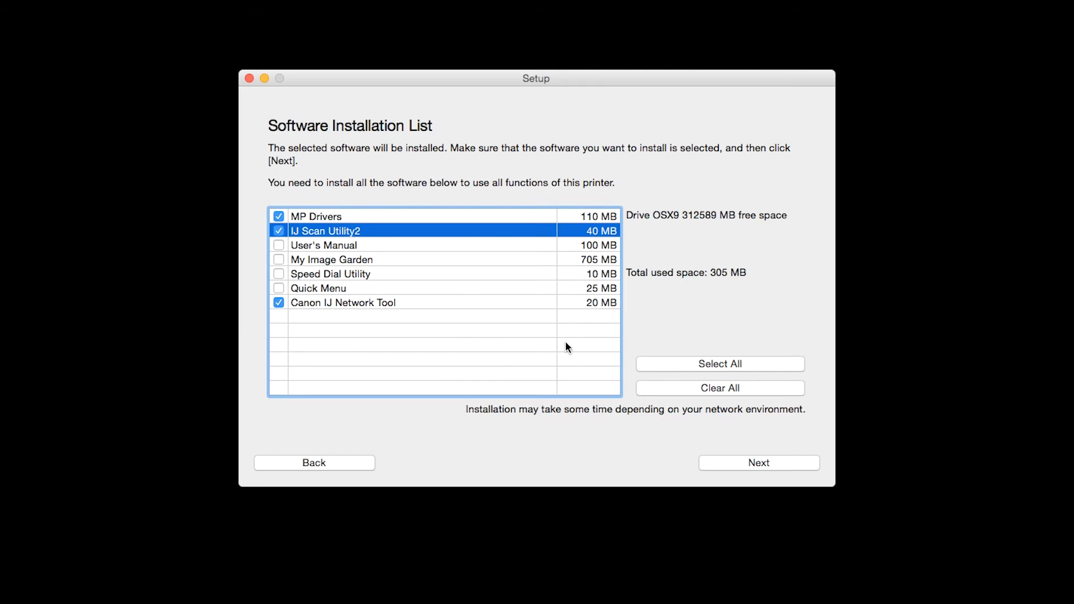
click(719, 364)
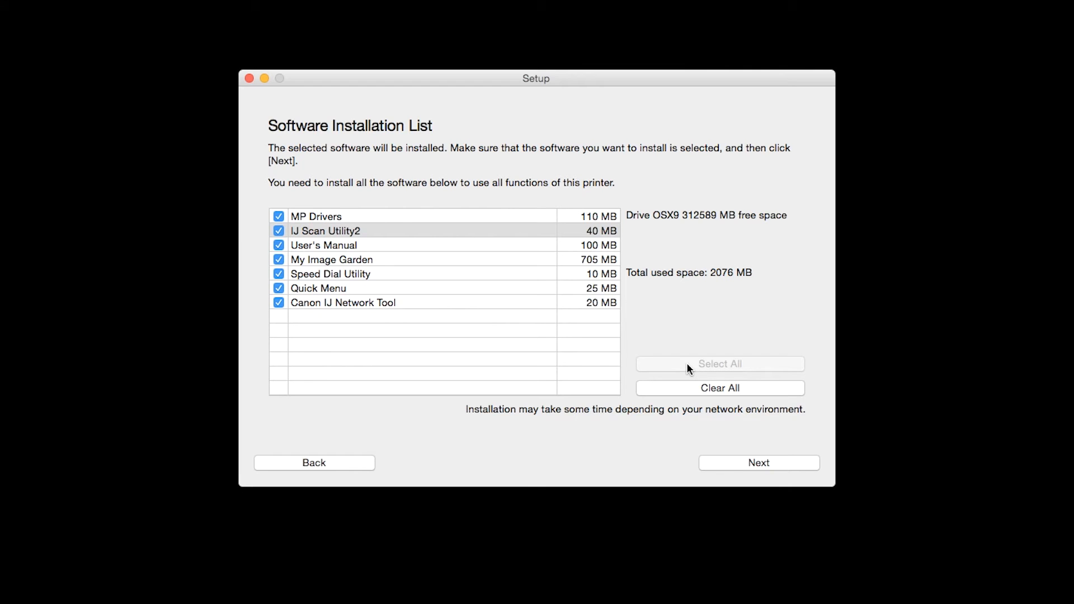
mouse_move(757, 461)
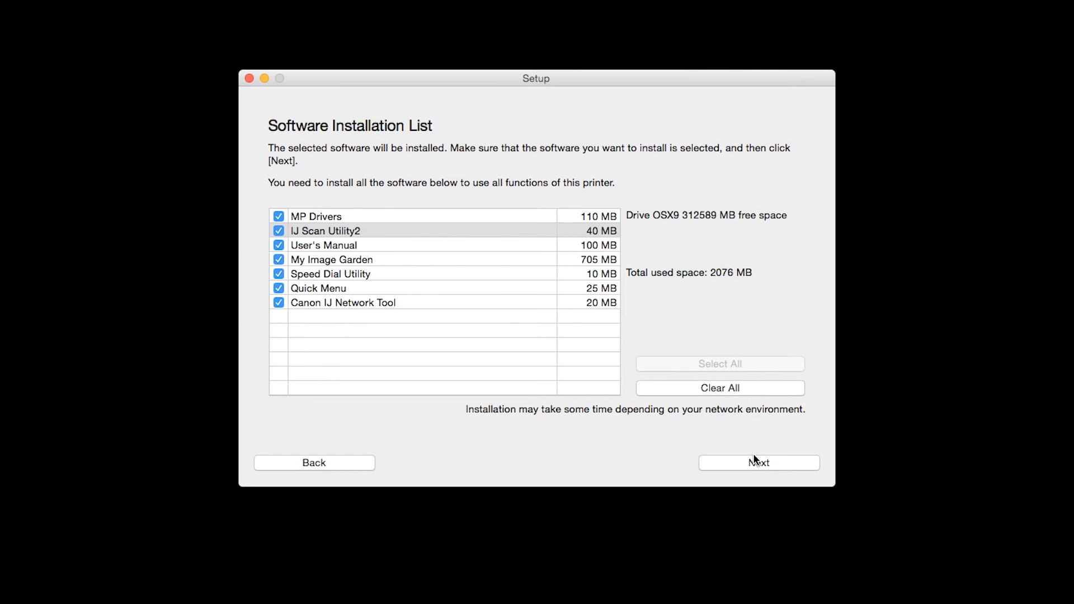
click(759, 463)
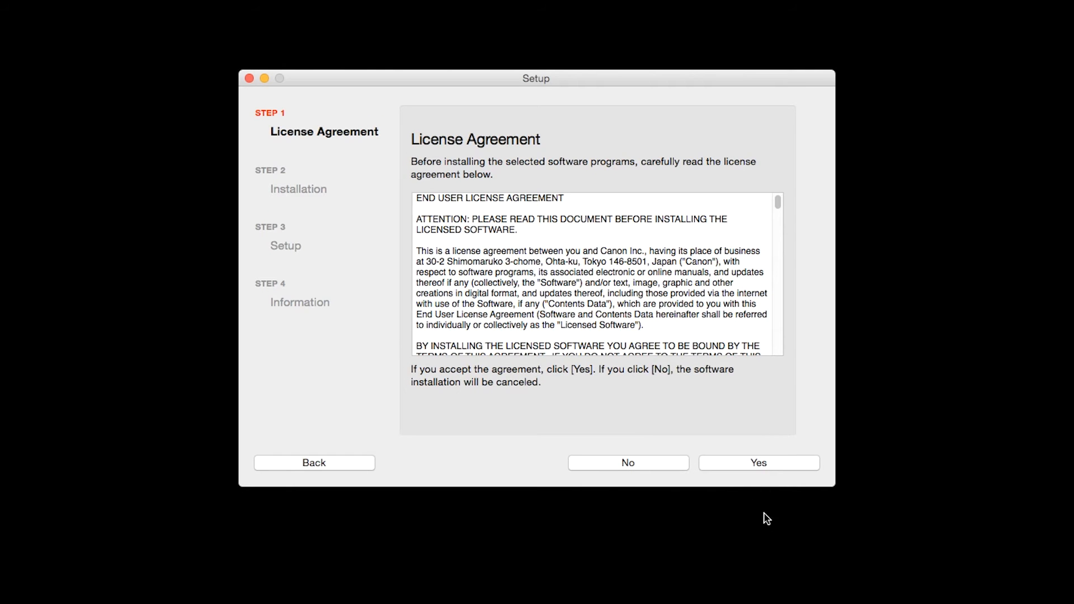
mouse_move(739, 530)
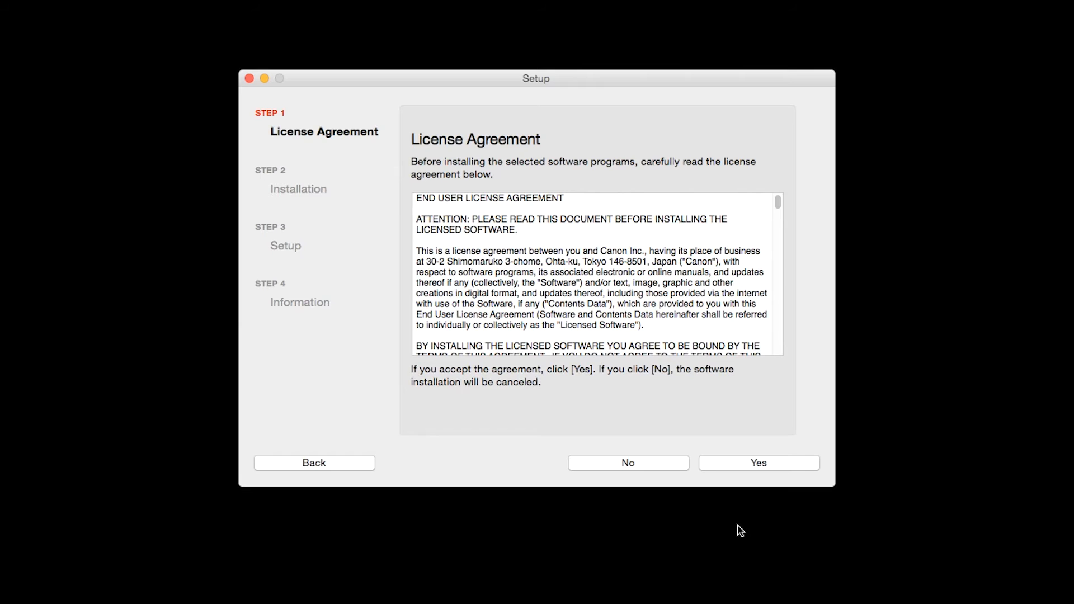
click(757, 463)
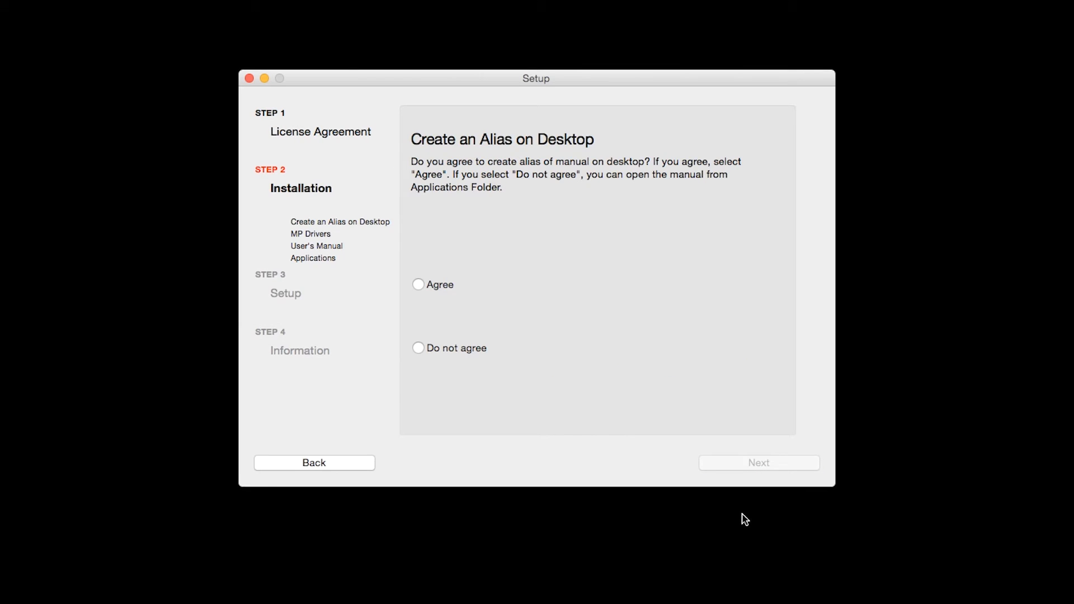
mouse_move(744, 530)
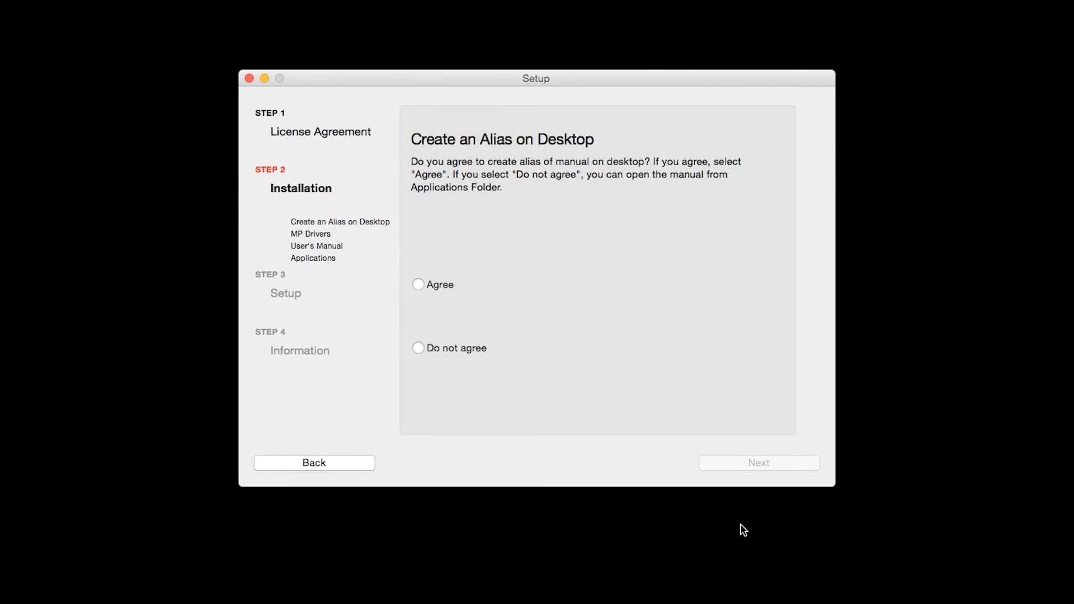
mouse_move(424, 293)
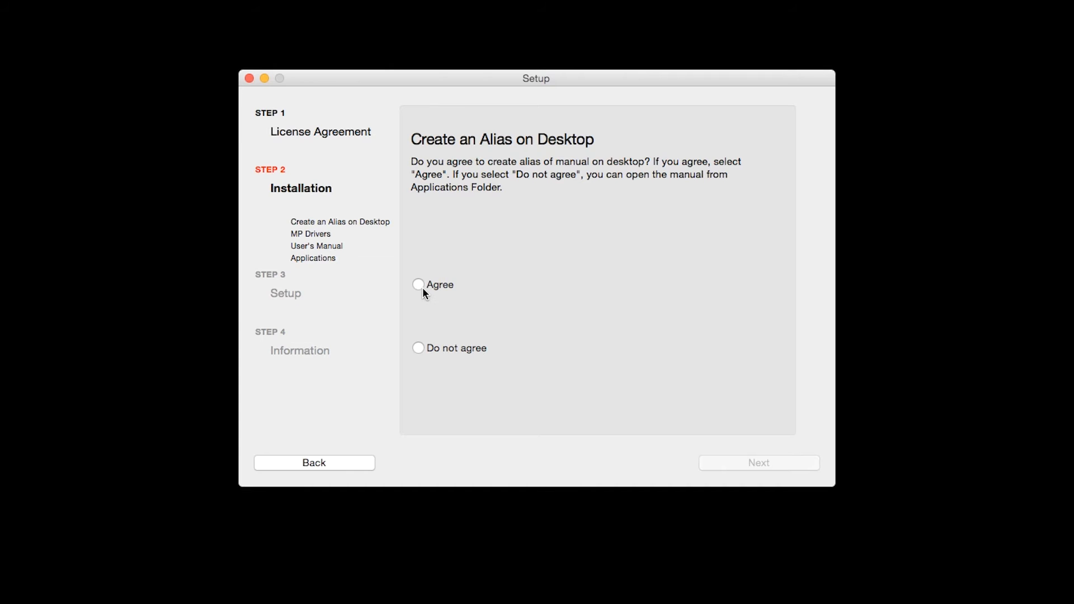
- Agree to the desktop manual alias and start installing the selected software
click(418, 284)
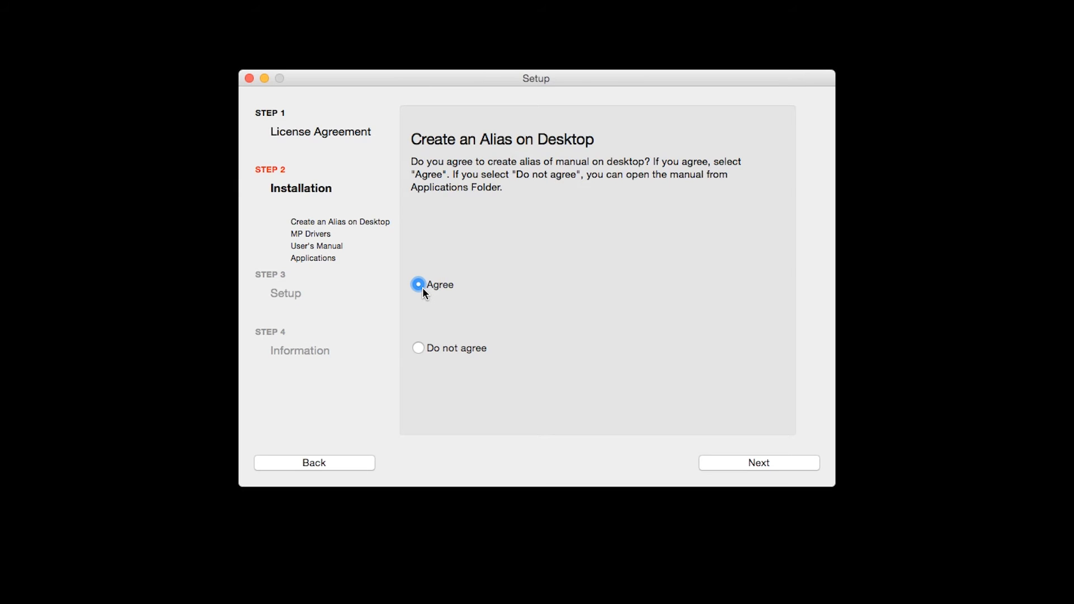
mouse_move(501, 347)
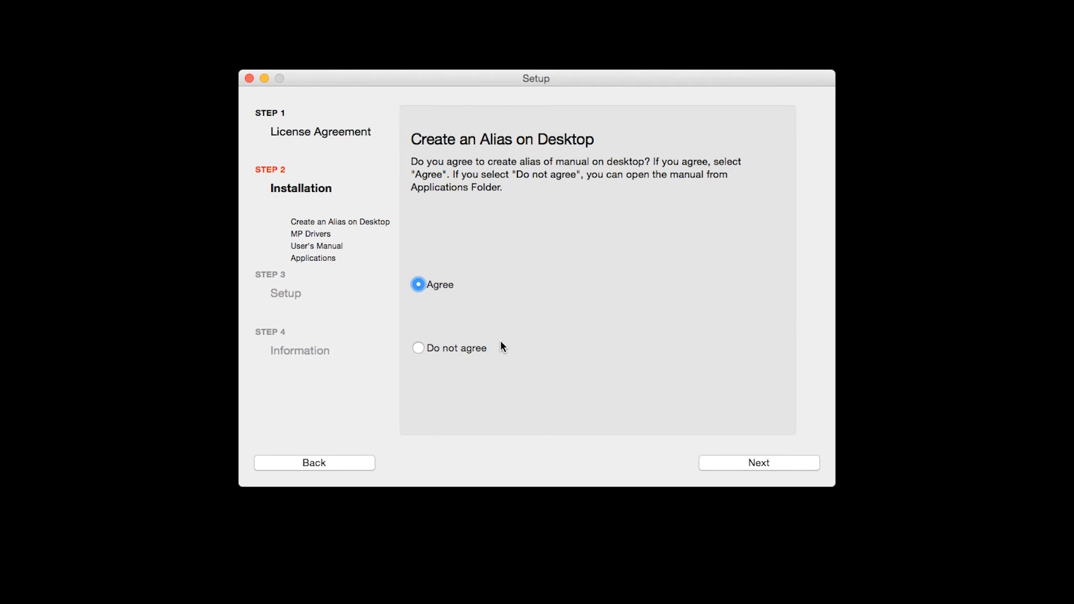
click(758, 462)
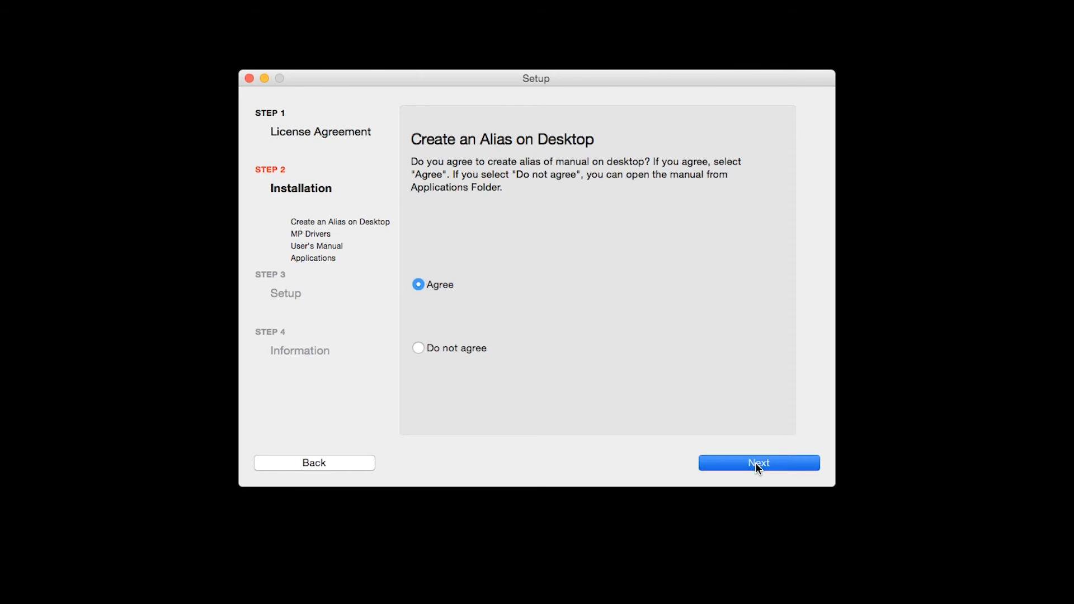
click(759, 463)
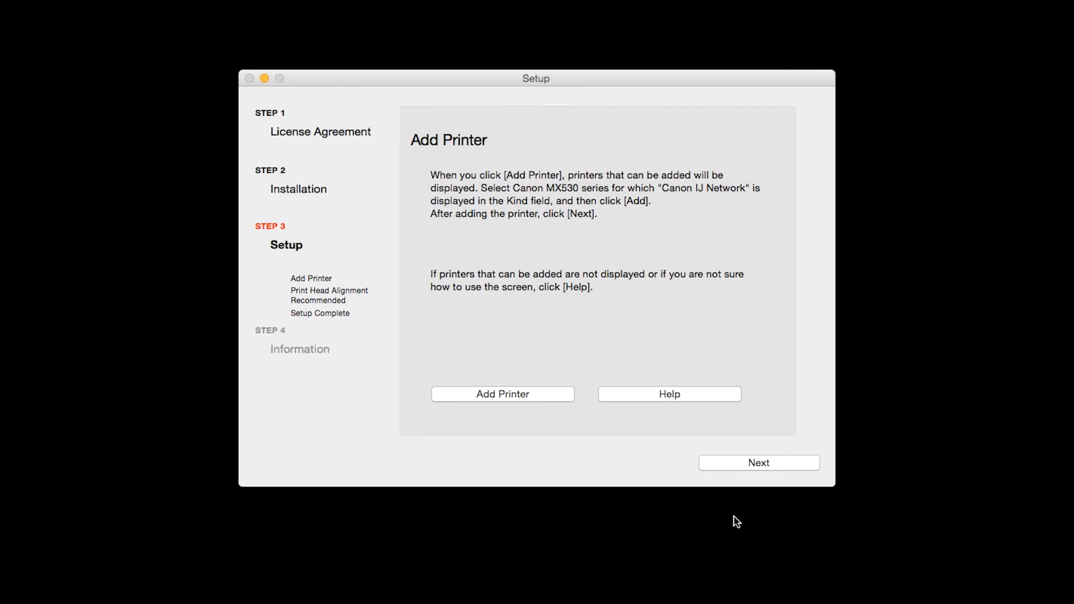
- Add the Canon MX530 series printer whose kind is Canon IJ Network
click(502, 394)
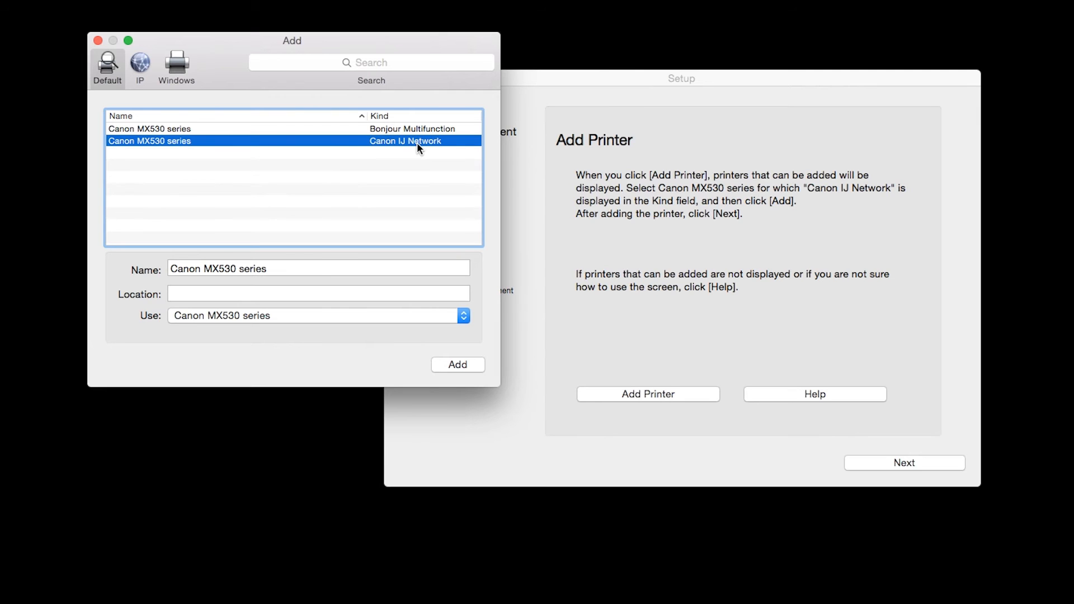
mouse_move(436, 297)
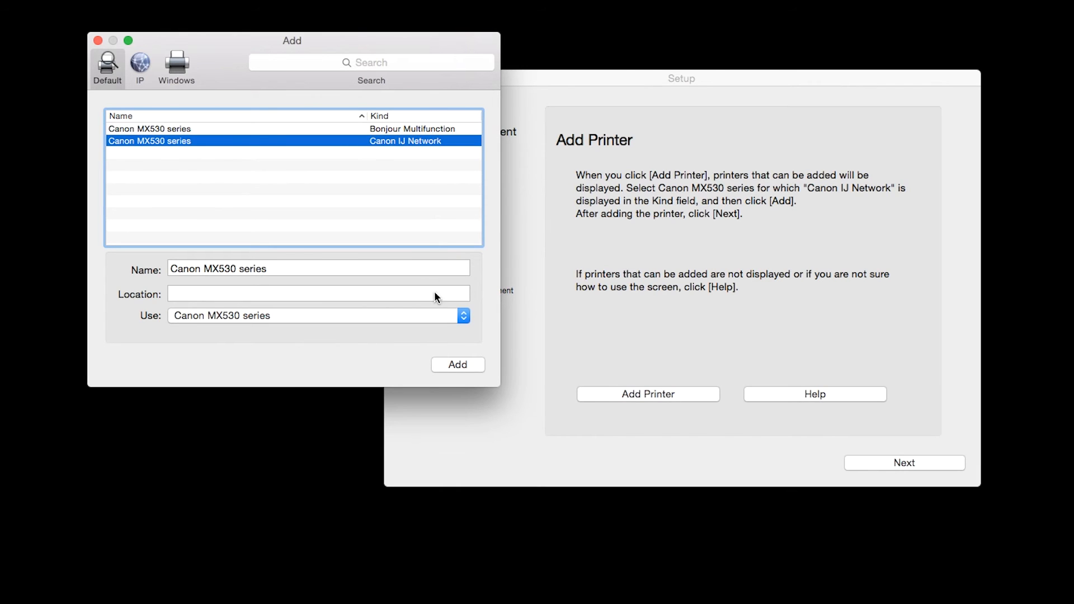
click(457, 364)
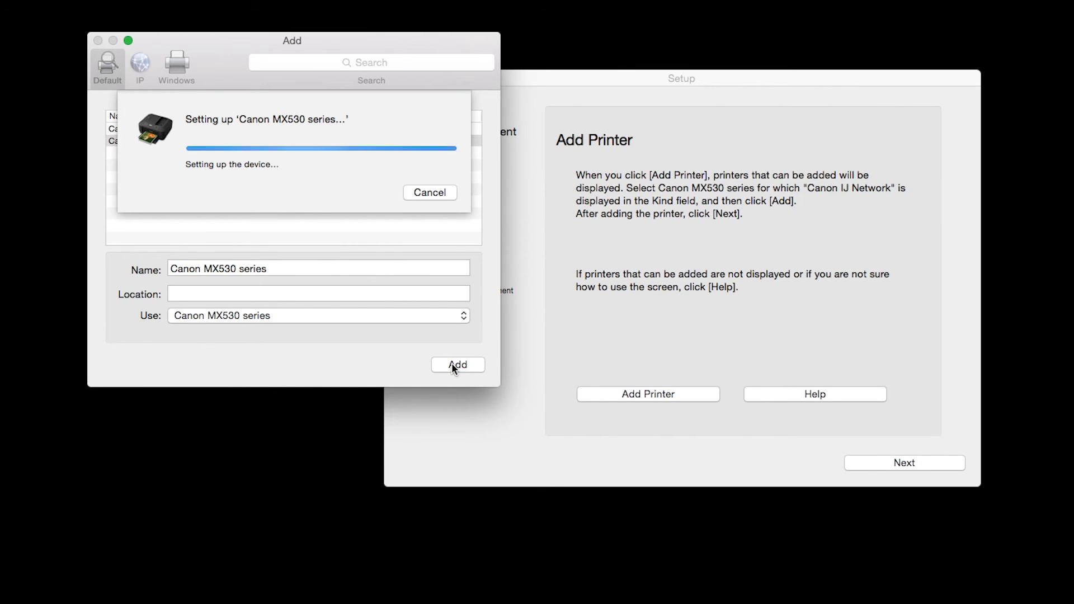
click(458, 364)
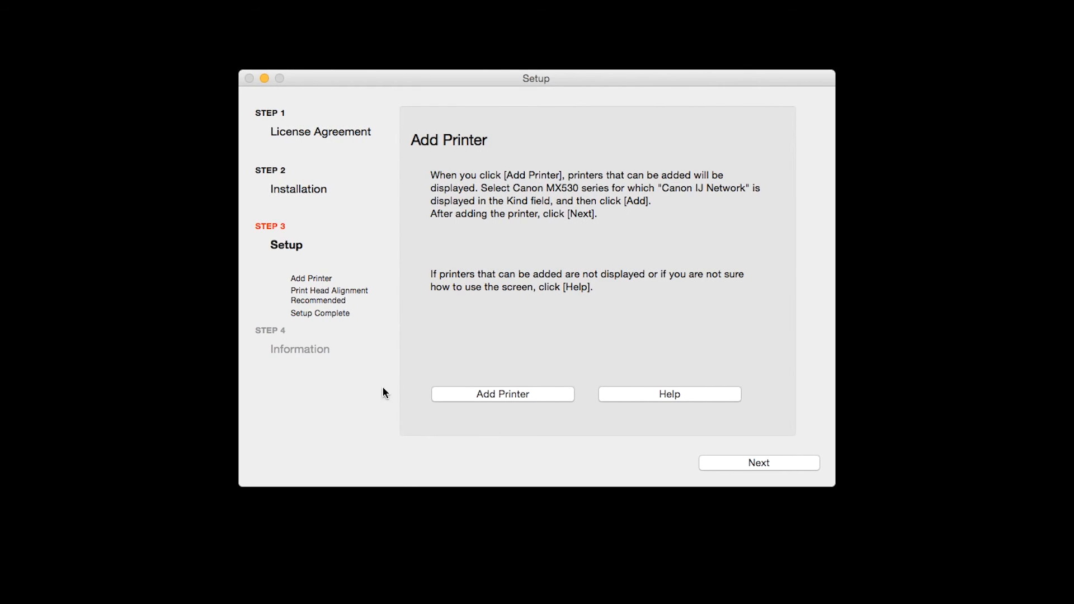
click(758, 462)
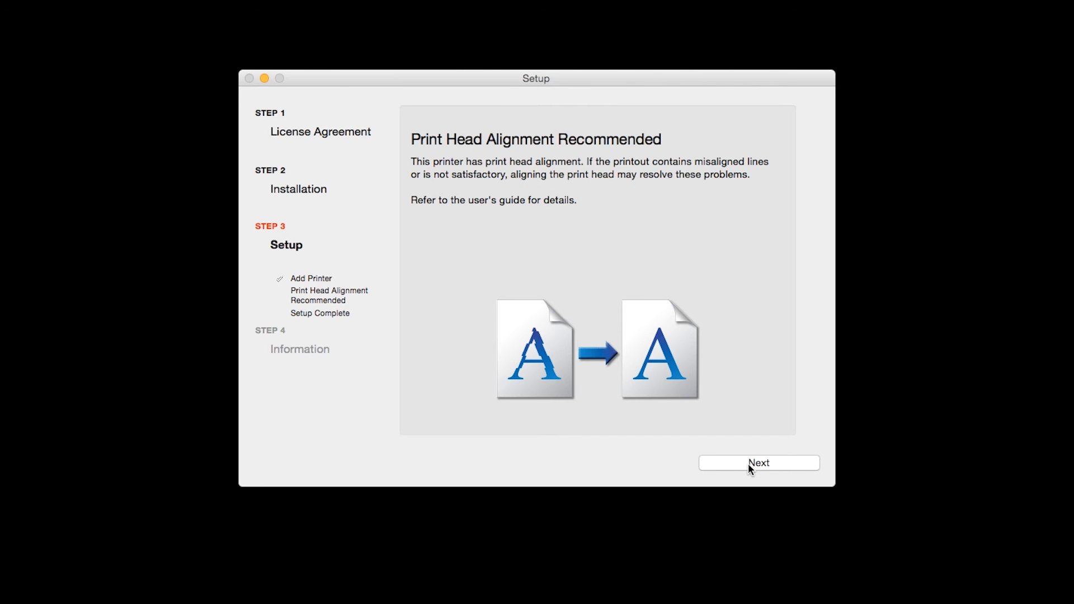
mouse_move(765, 502)
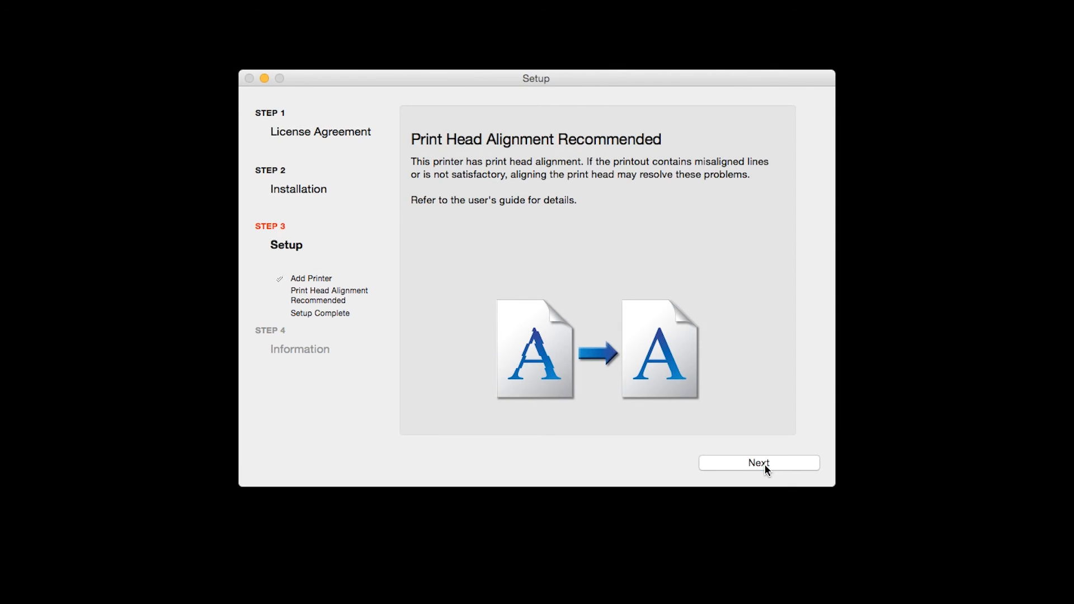
- Continue past the Print Head Alignment Recommended and Setup Complete screens
click(759, 463)
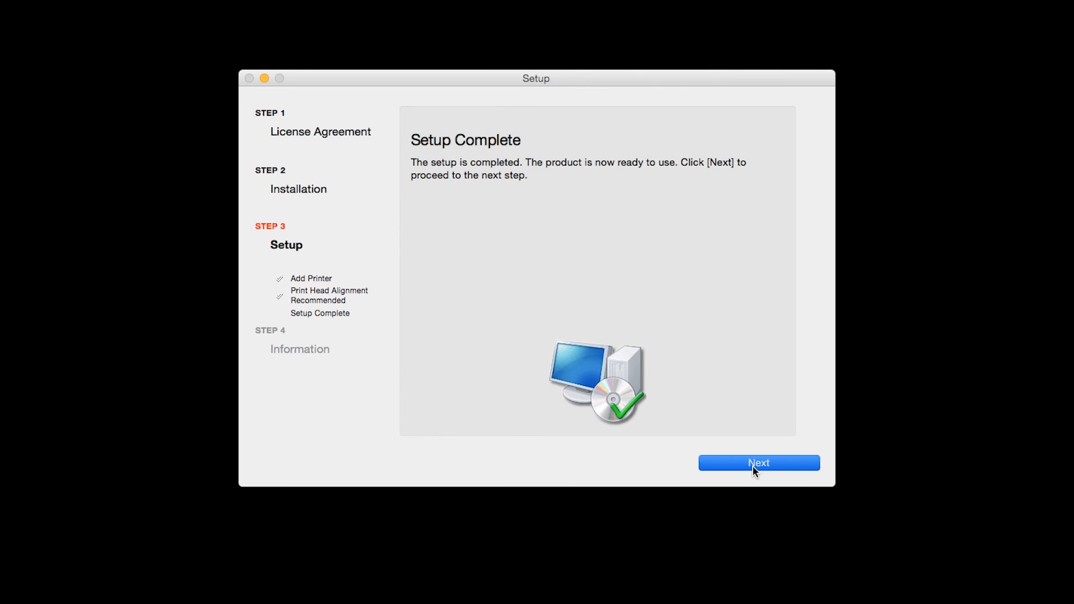
click(758, 462)
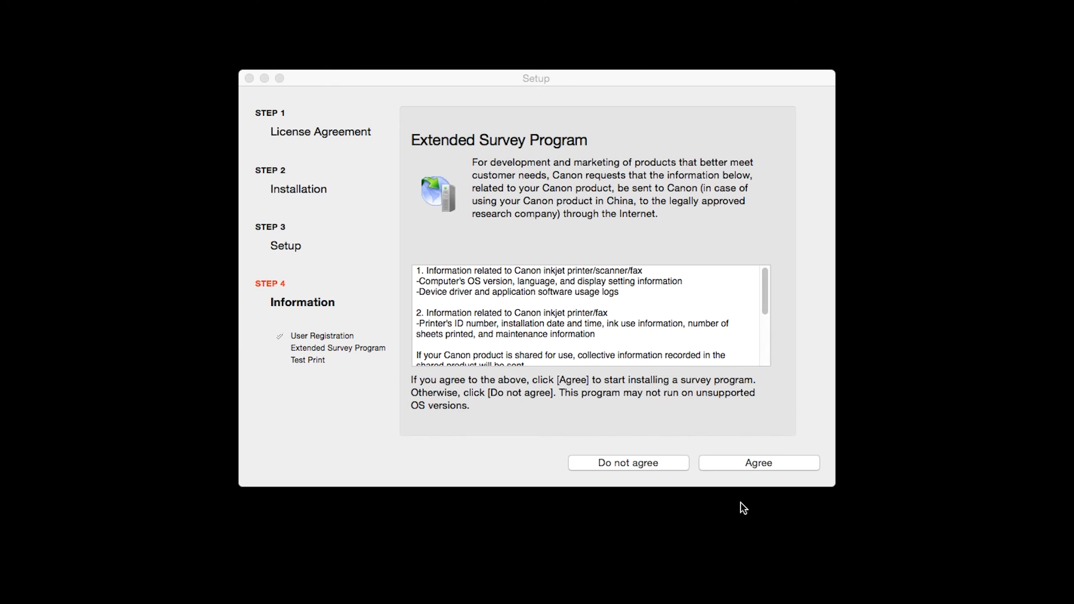
- Answer the Extended Survey Program request to move on to the Test Print screen
click(759, 463)
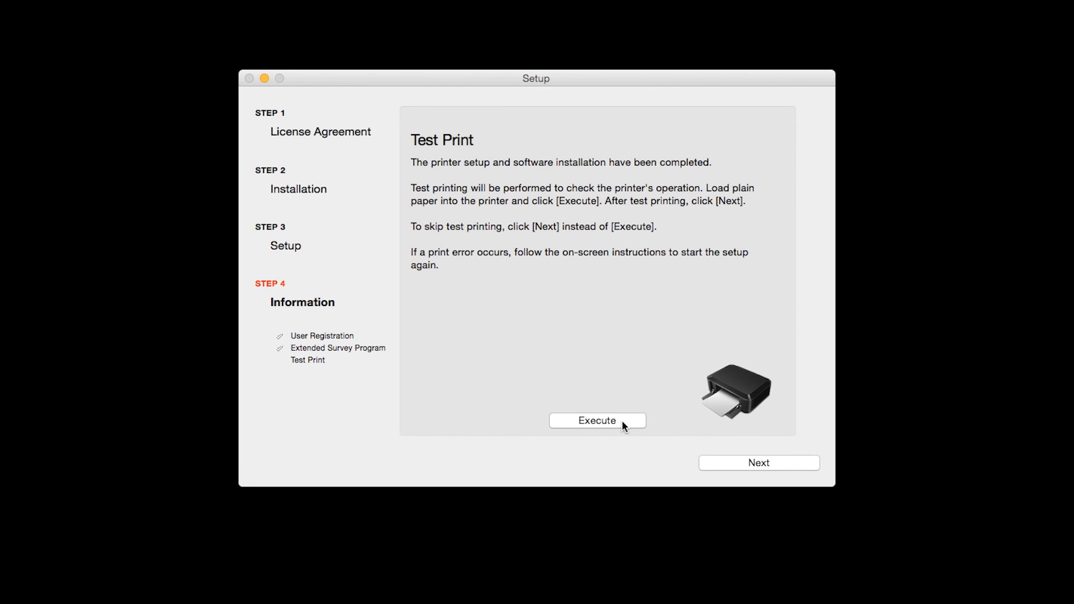
mouse_move(664, 534)
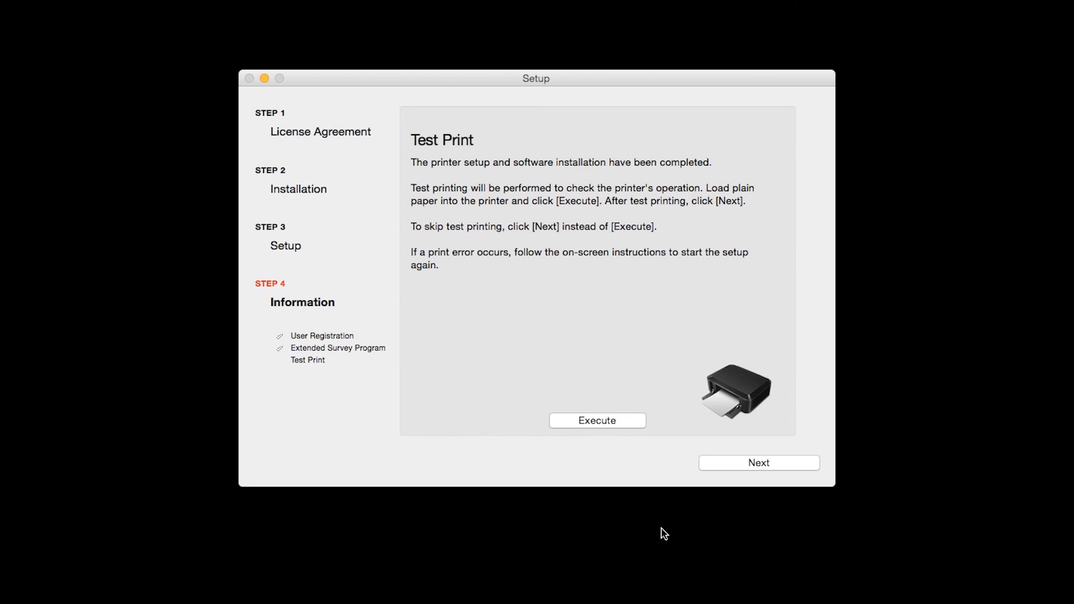
mouse_move(709, 483)
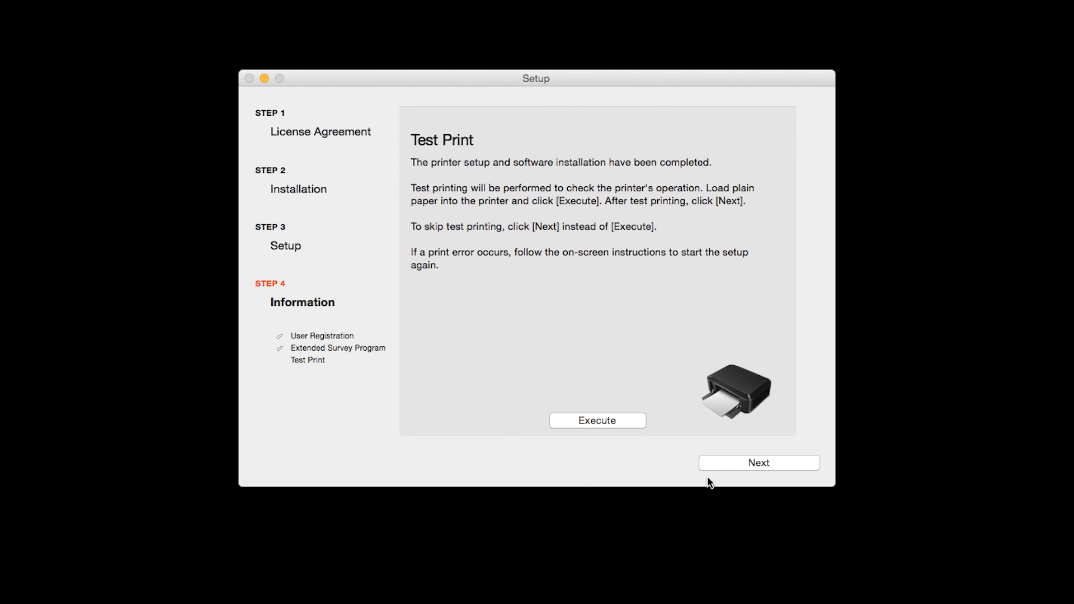
- Skip the test print with Next so the installer reports successful completion
click(759, 463)
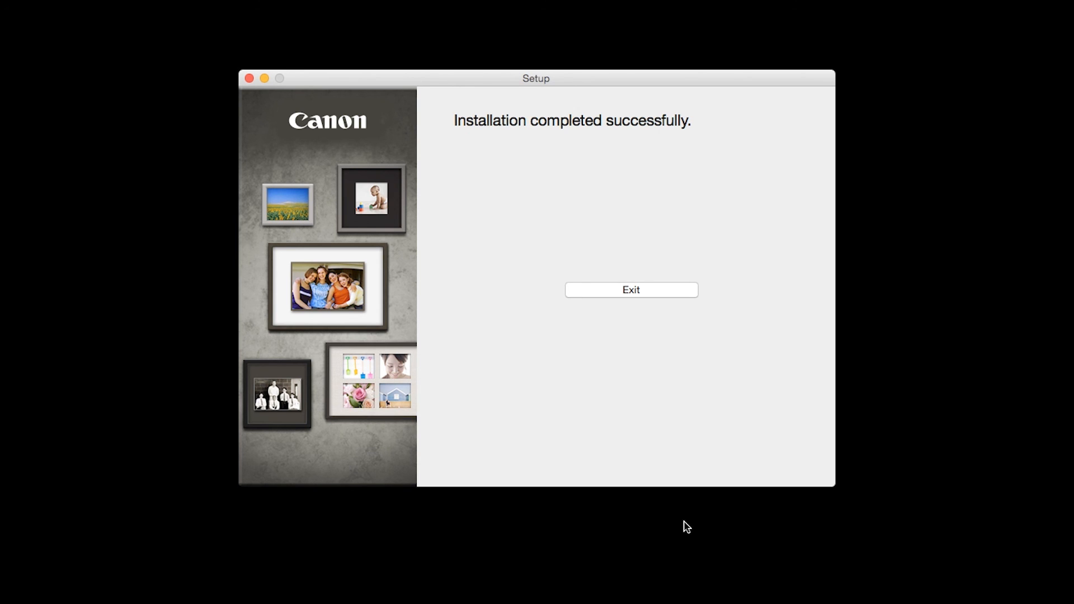
mouse_move(645, 291)
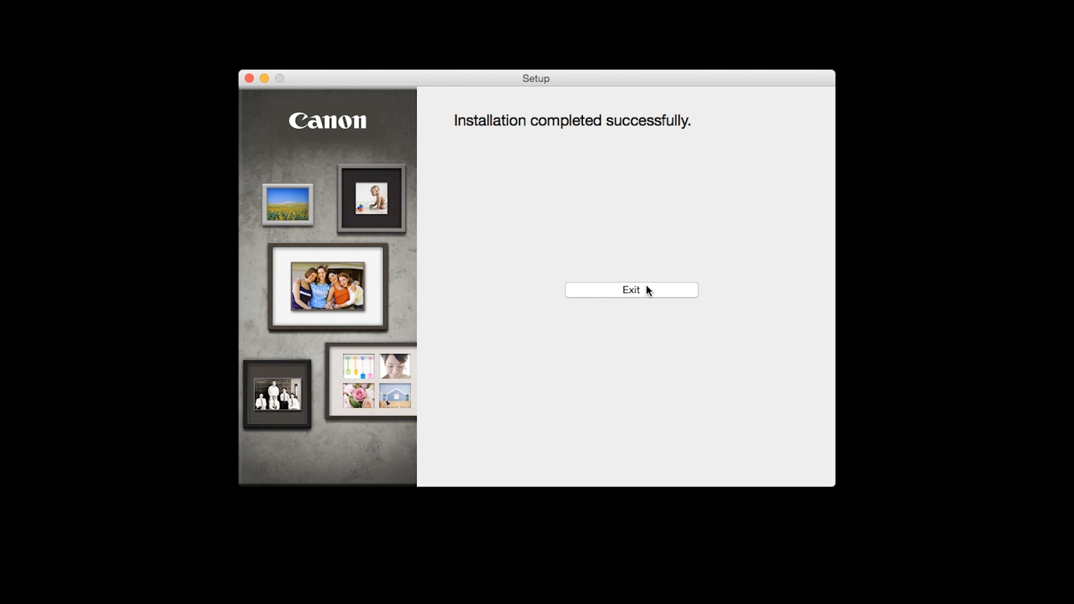